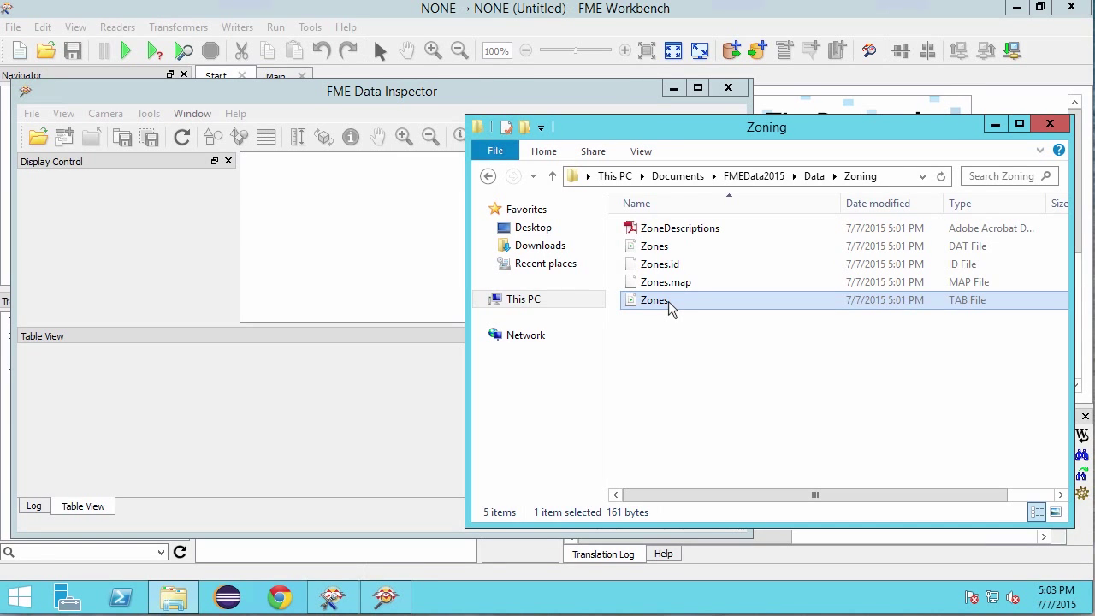
- Load Zones.tab into Data Inspector and scroll through its ZoneName and ZoneCategory records
left_click_drag(654, 299, 414, 201)
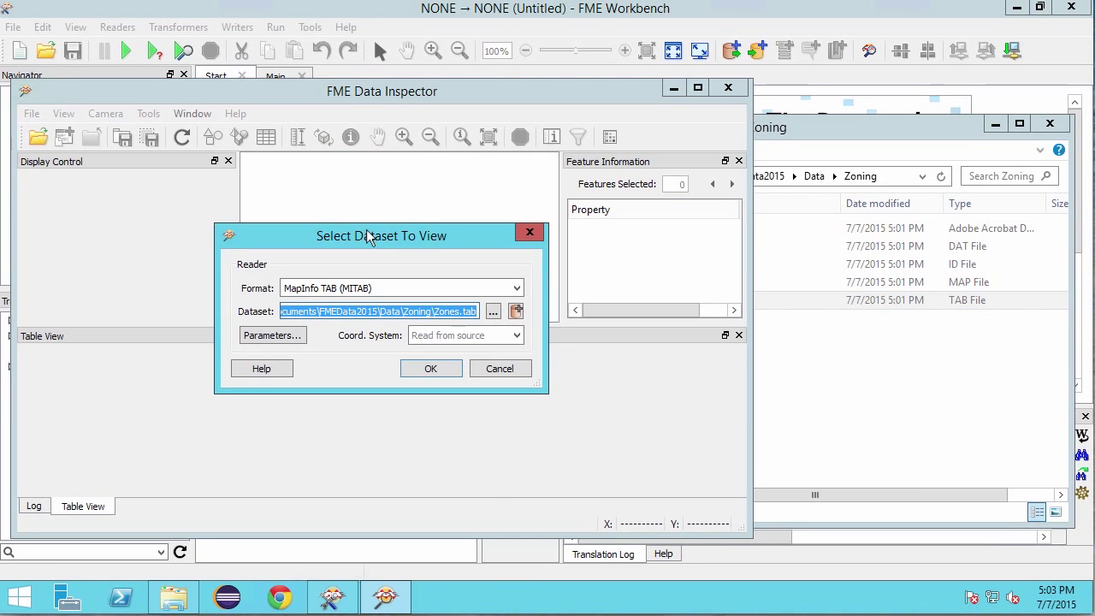
left_click(431, 368)
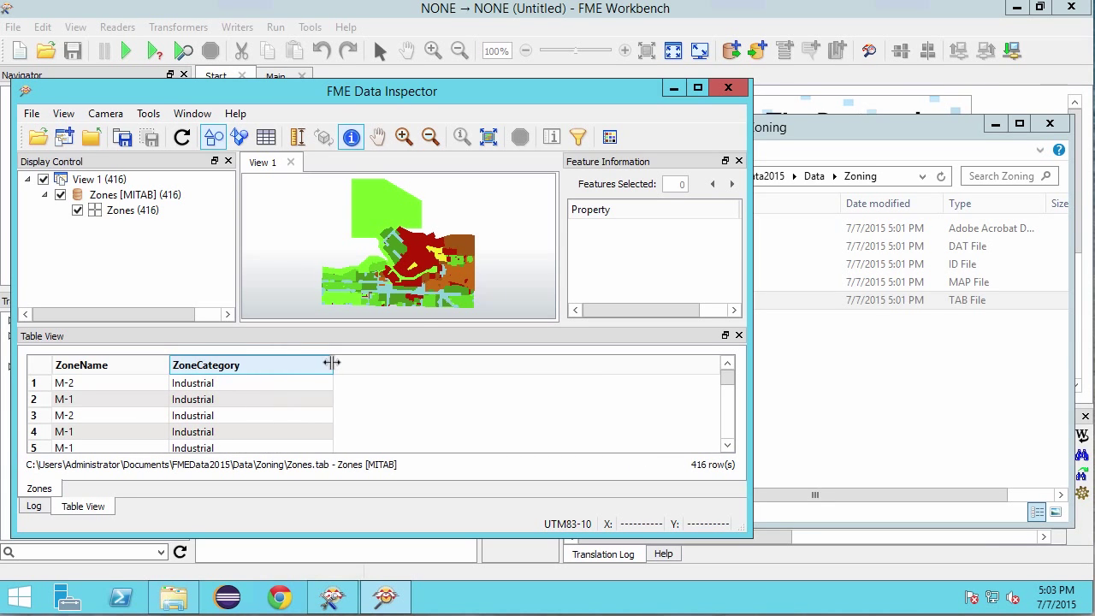
scroll("down", 3)
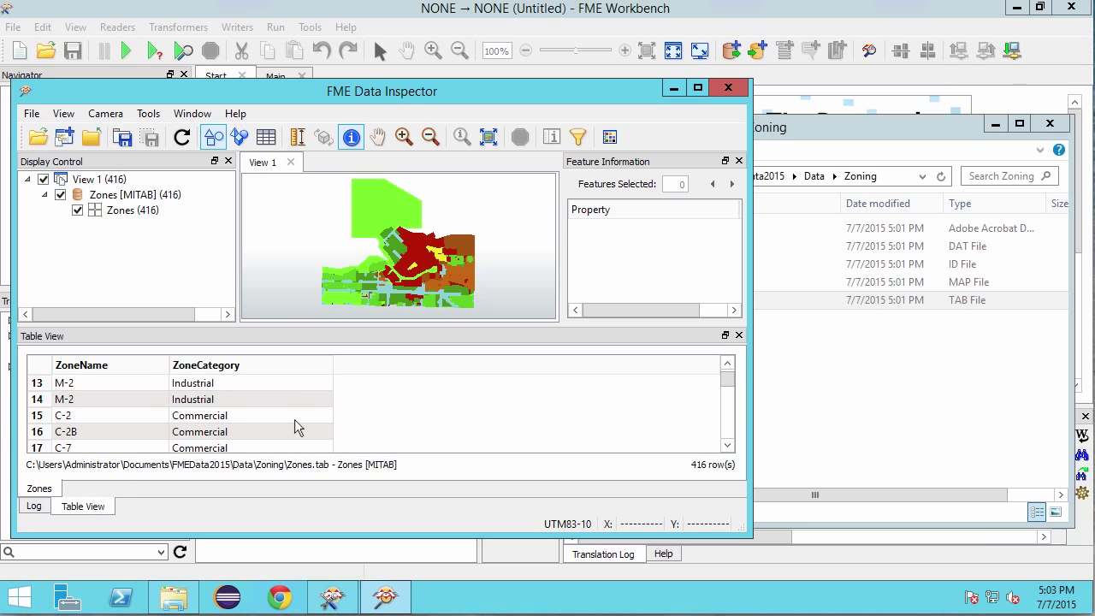
scroll("down", 3)
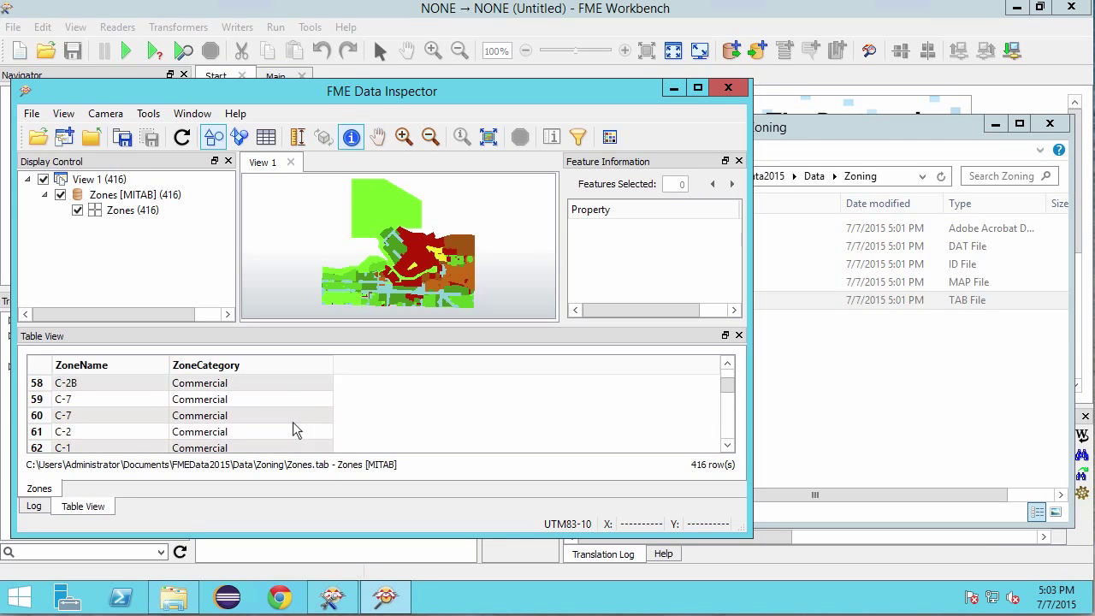
scroll("down", 3)
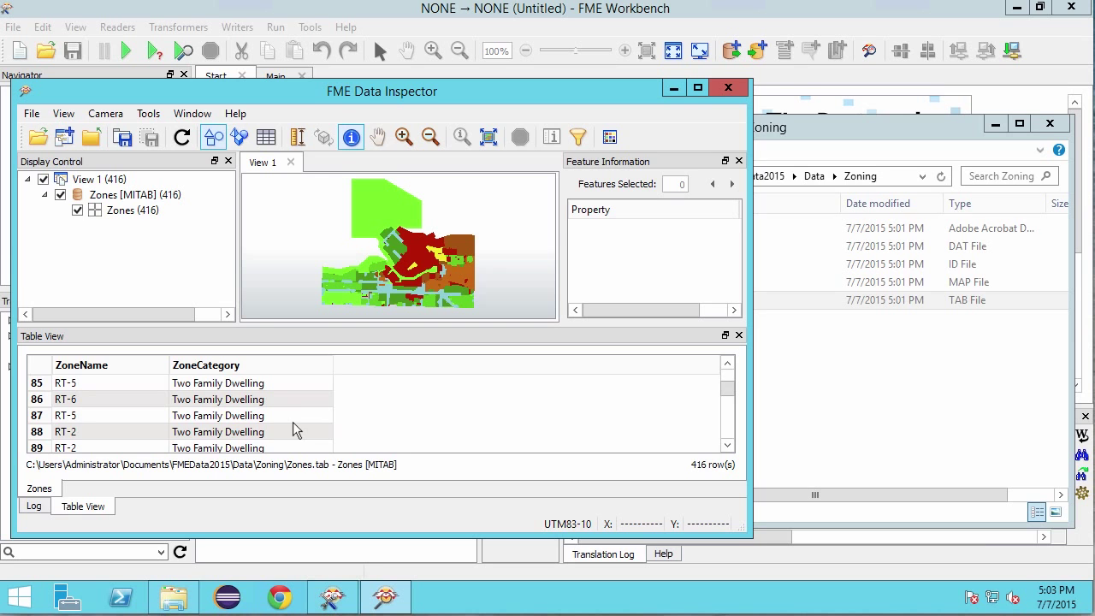
scroll("down", 3)
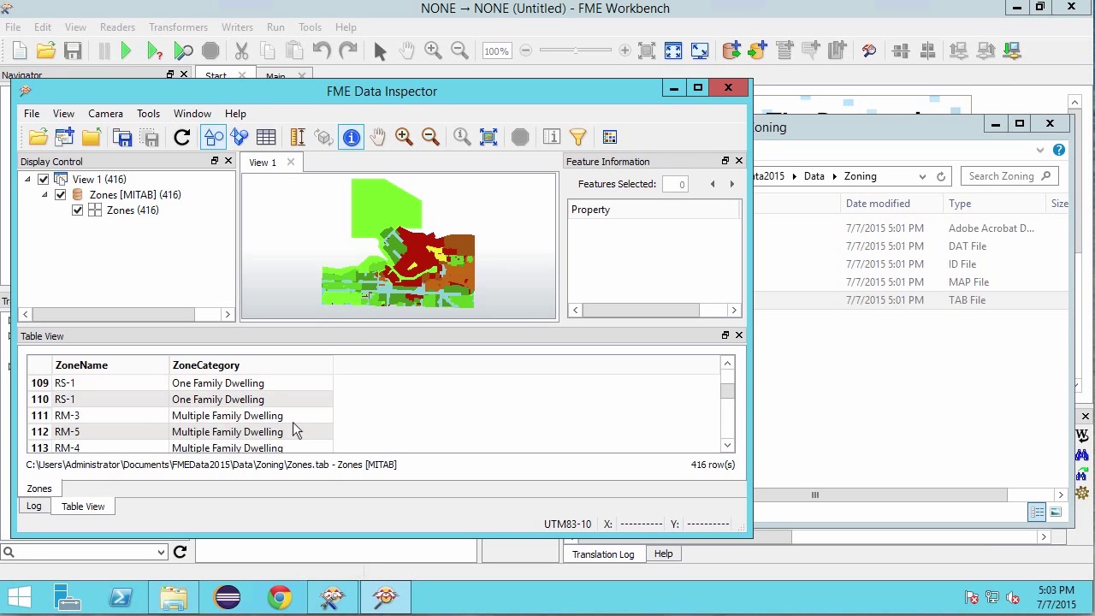
scroll("down", 3)
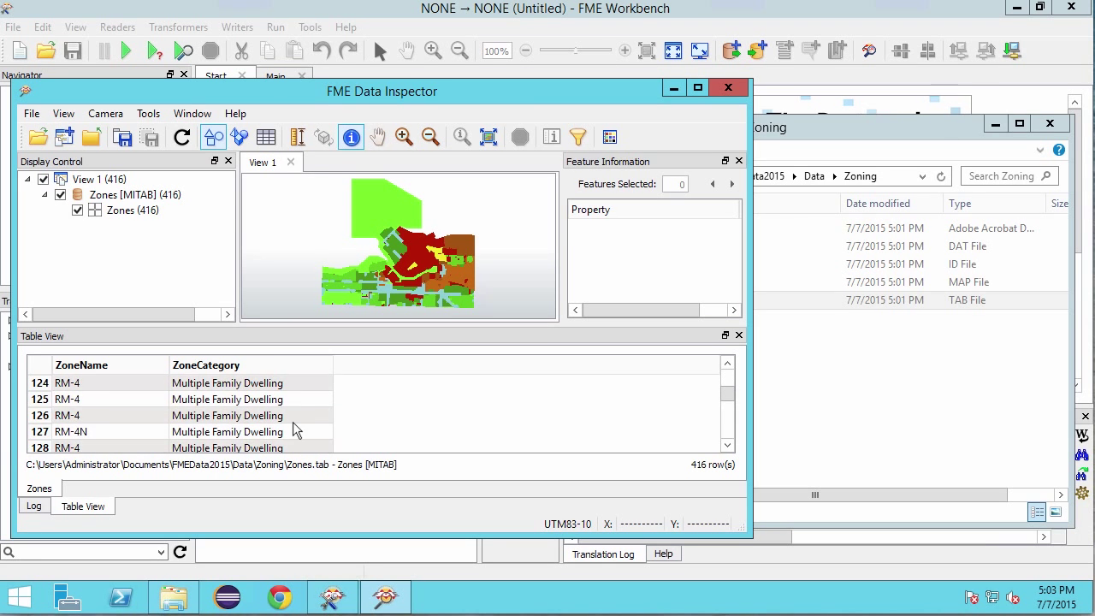
scroll("down", 3)
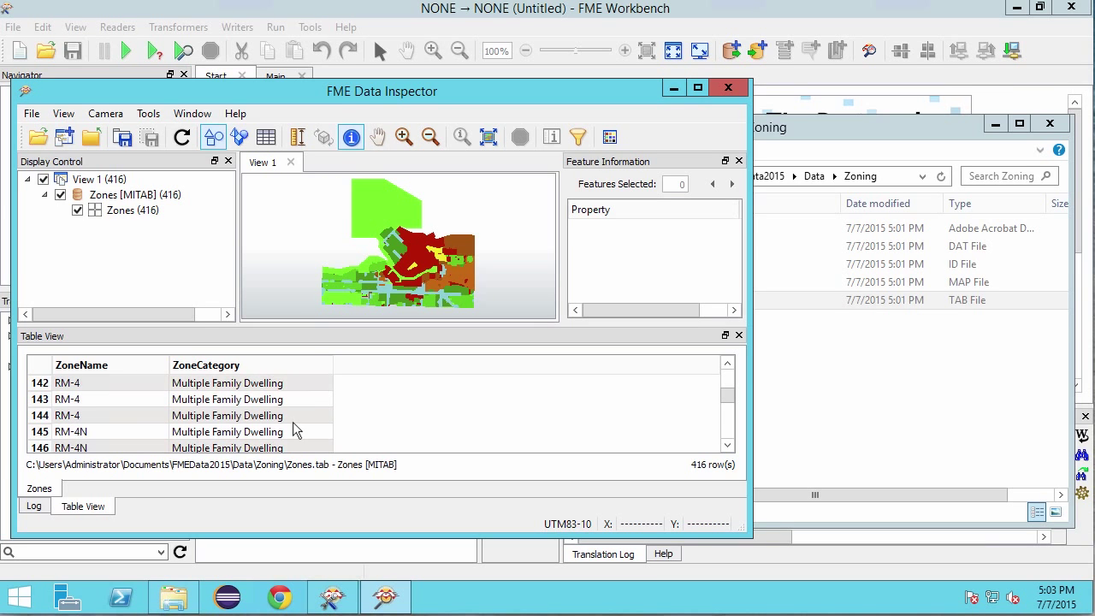
scroll("down", 3)
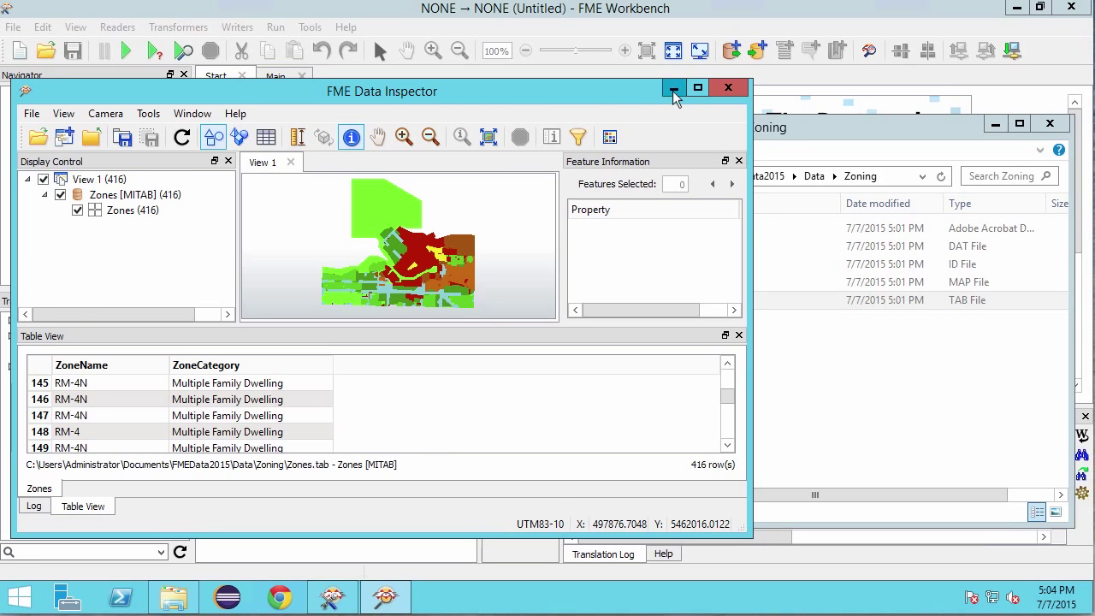
- Start a new generated workspace with Data\Zoning\Zones.tab as the MapInfo reader source
left_click(674, 89)
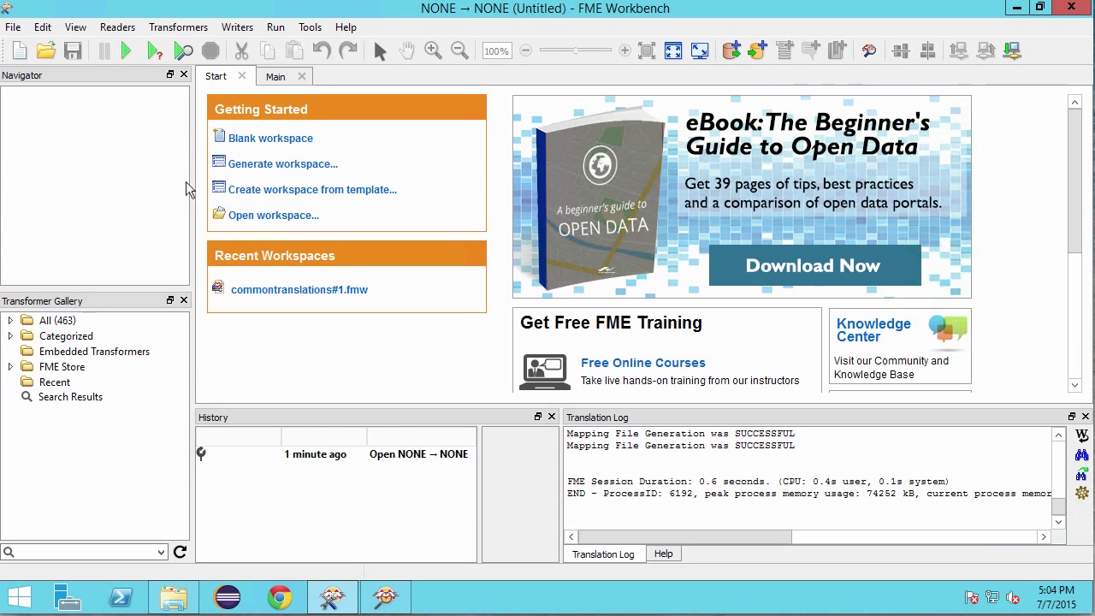
mouse_move(284, 164)
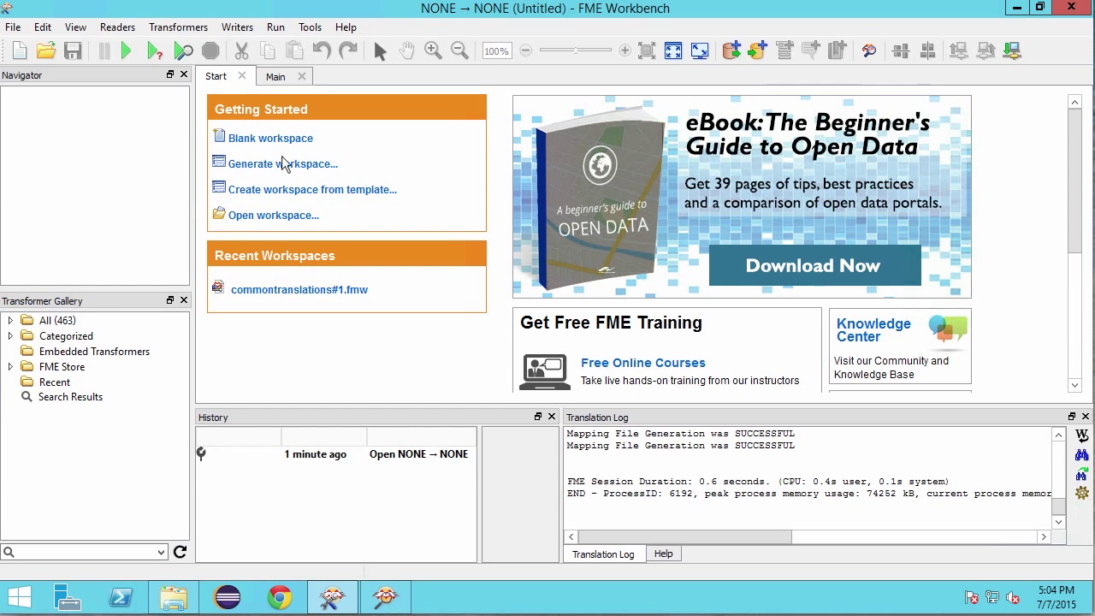
left_click(284, 164)
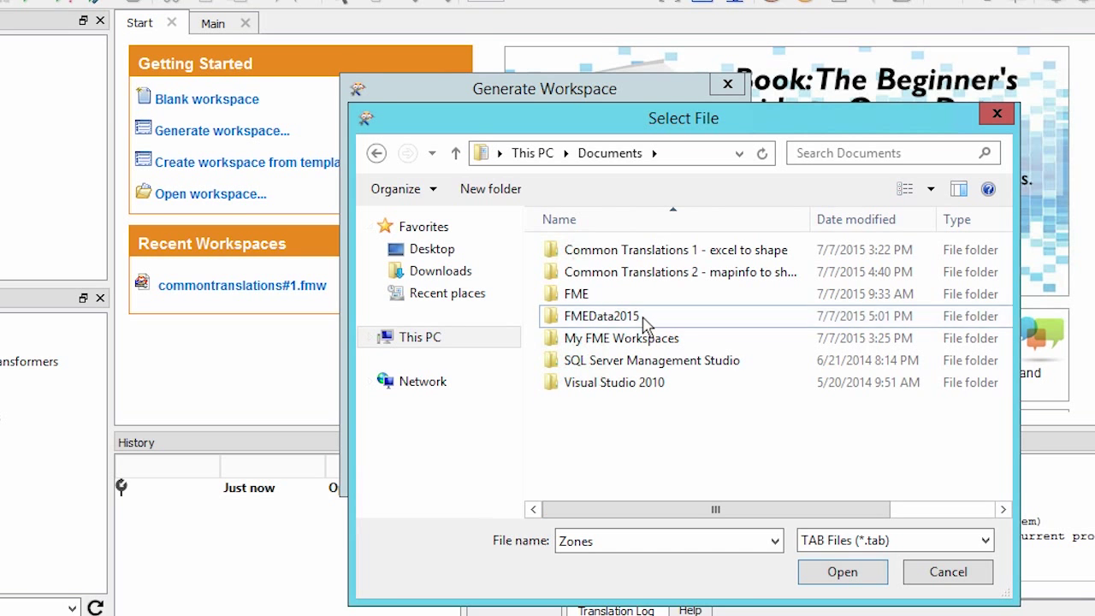
double_click(600, 315)
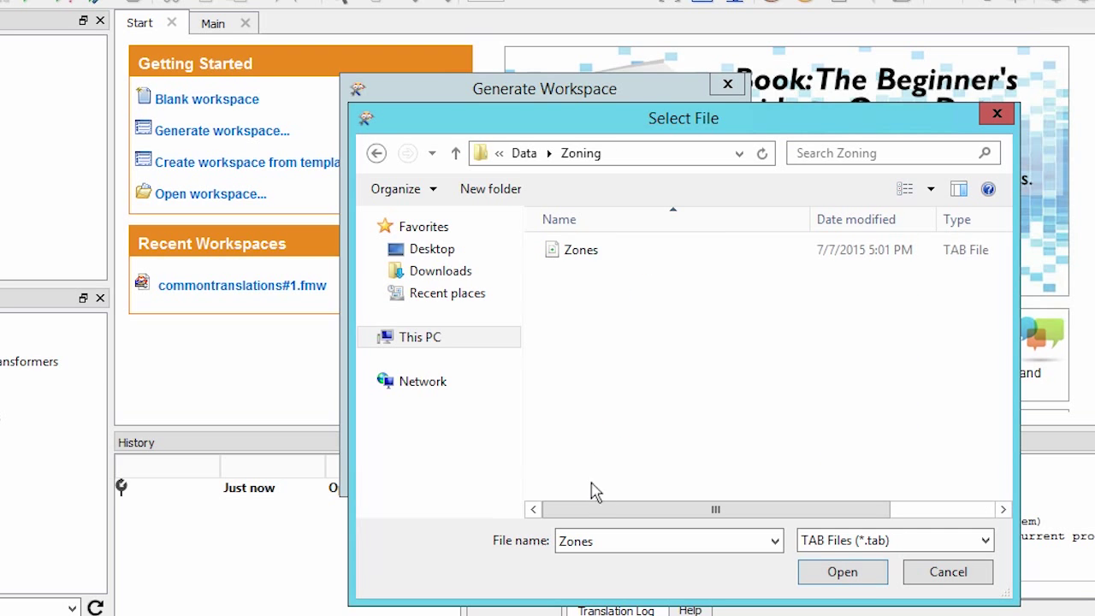
left_click(841, 571)
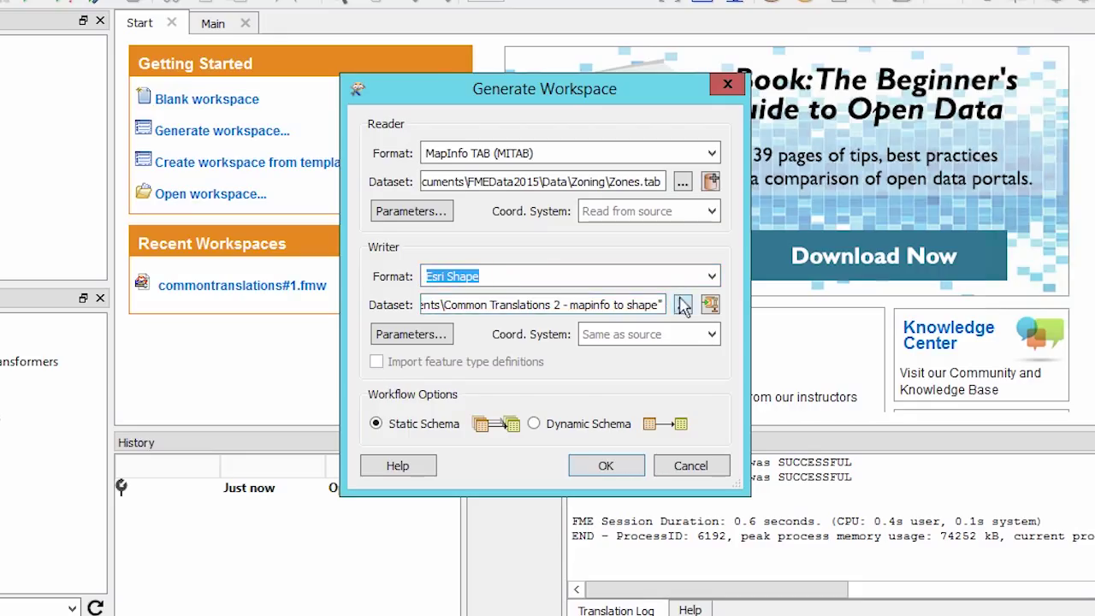
- Set the Esri Shape writer destination to the FMEData2015\Output folder
left_click(681, 305)
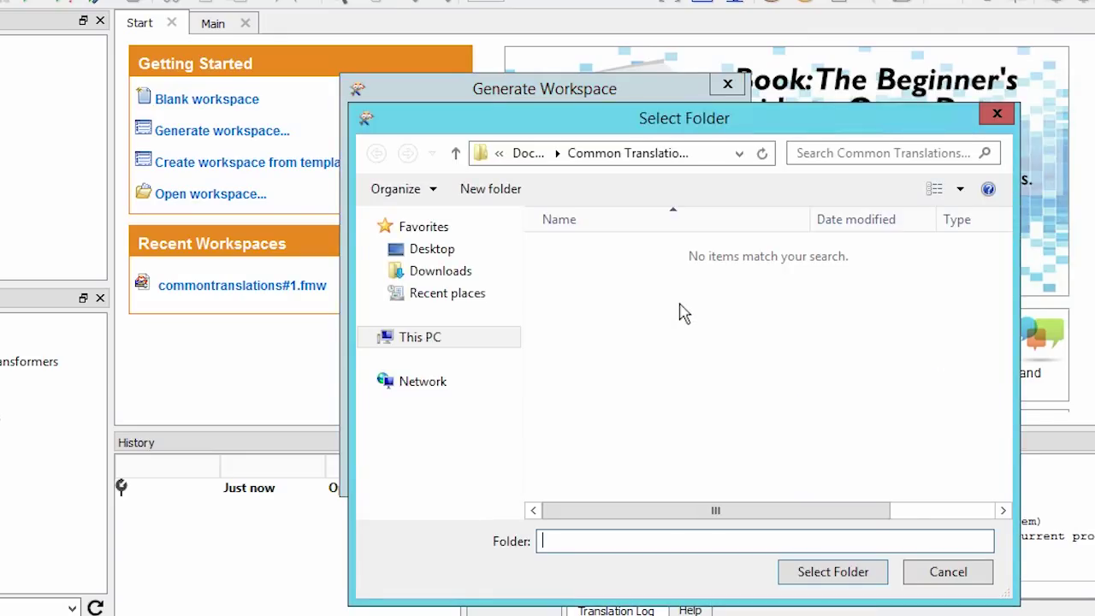
left_click(419, 335)
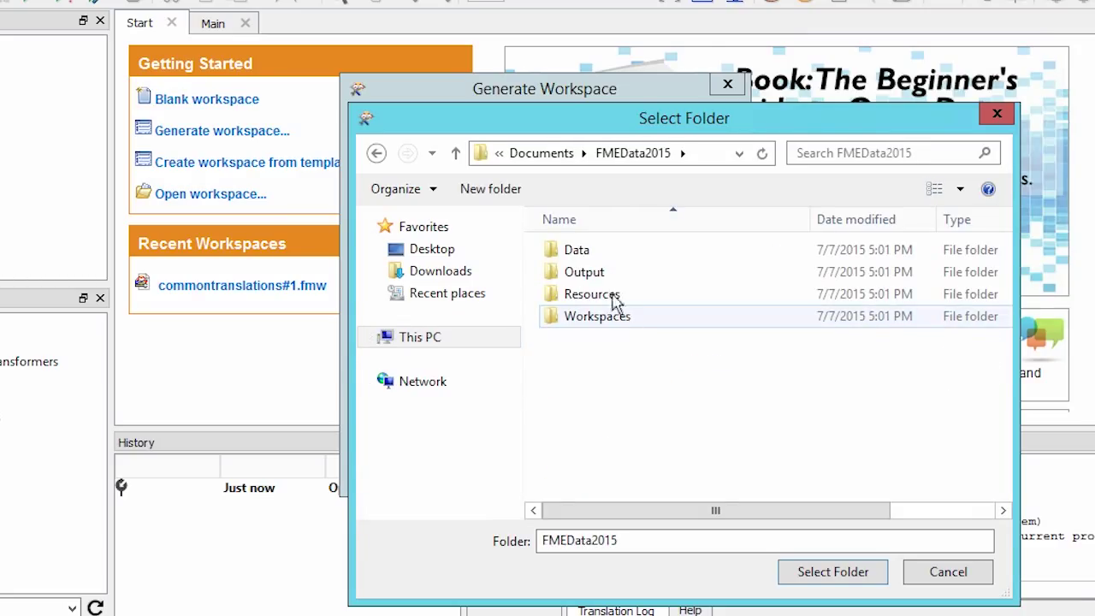
double_click(585, 271)
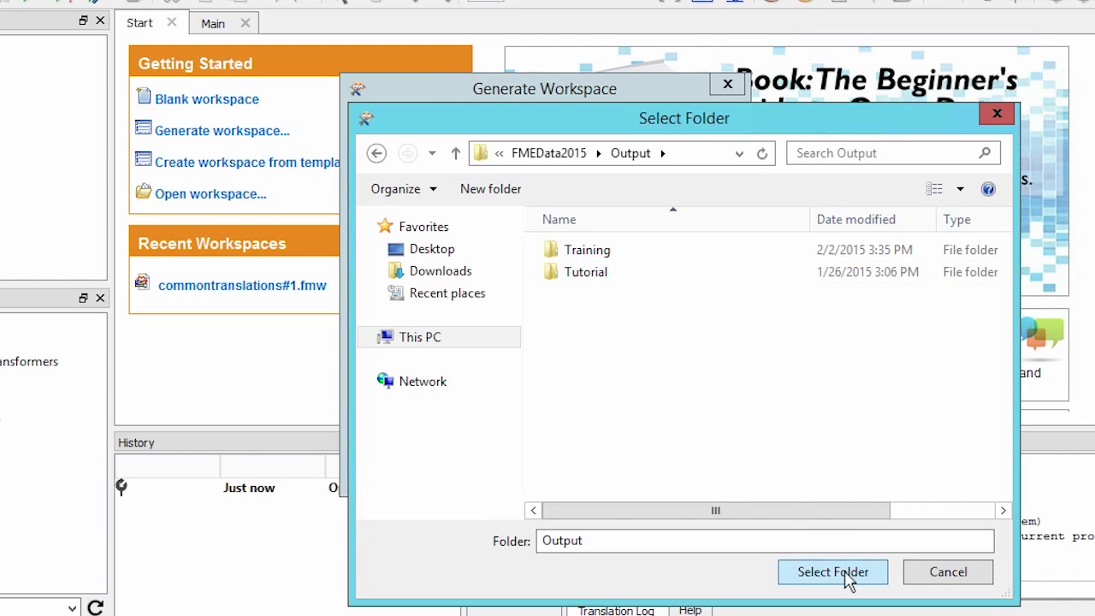
left_click(831, 571)
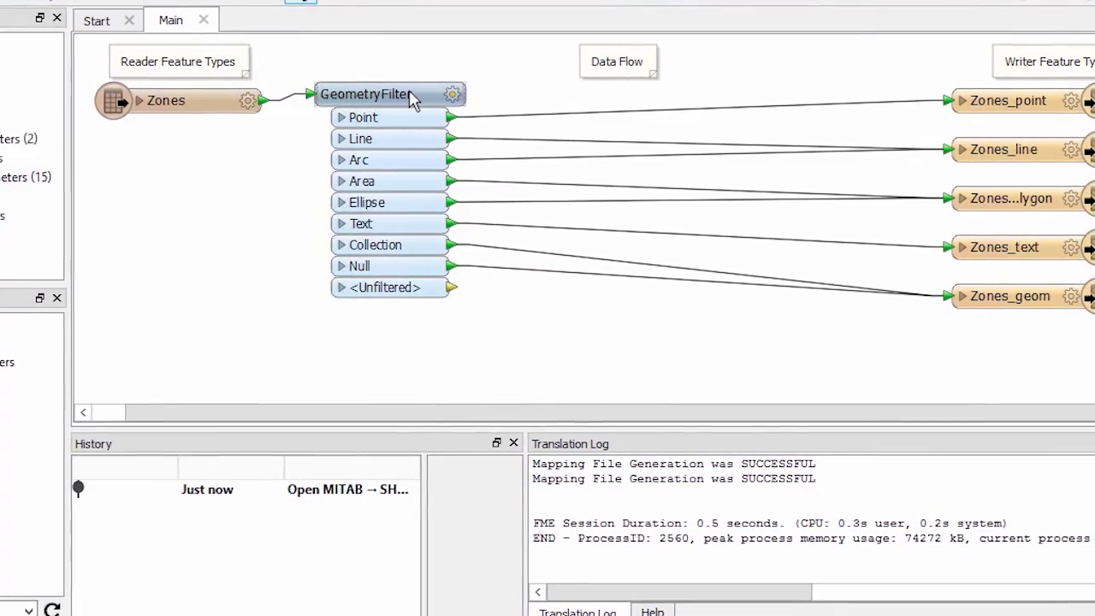
mouse_move(368, 93)
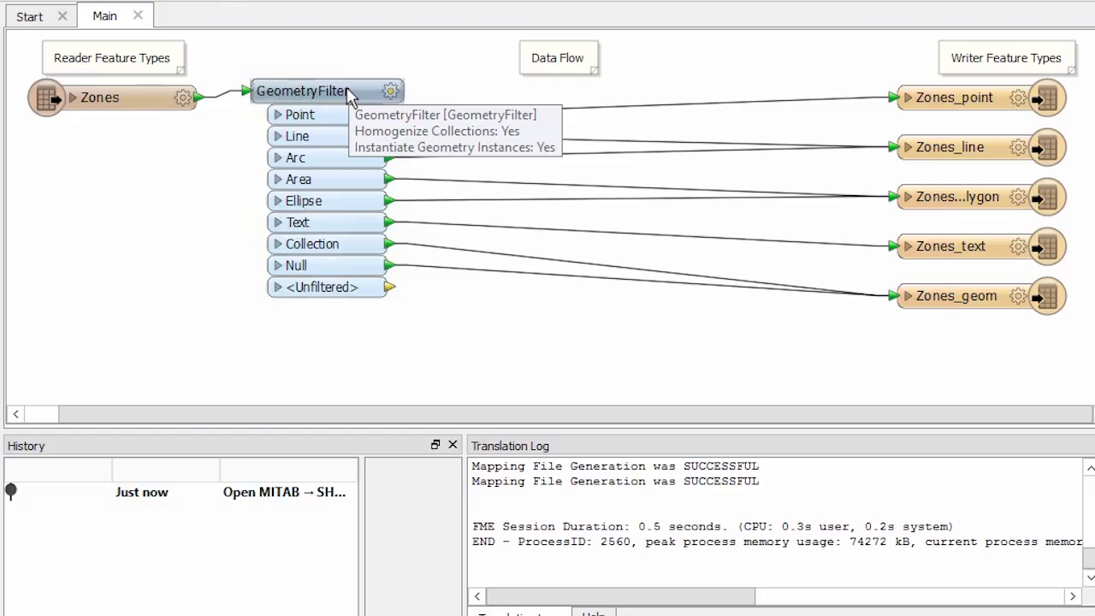
mouse_move(346, 92)
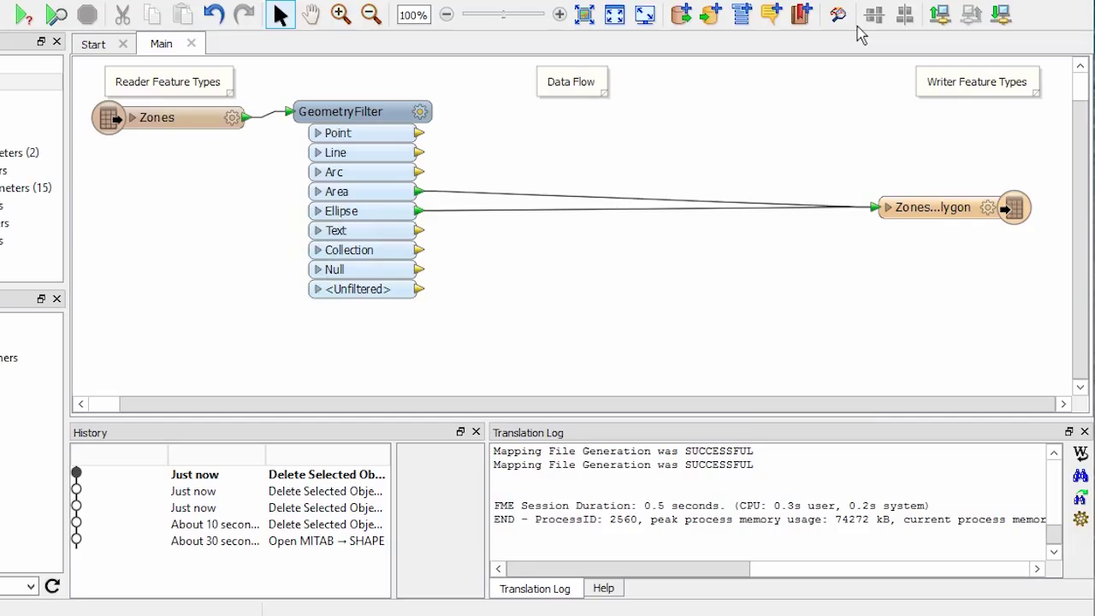
mouse_move(684, 69)
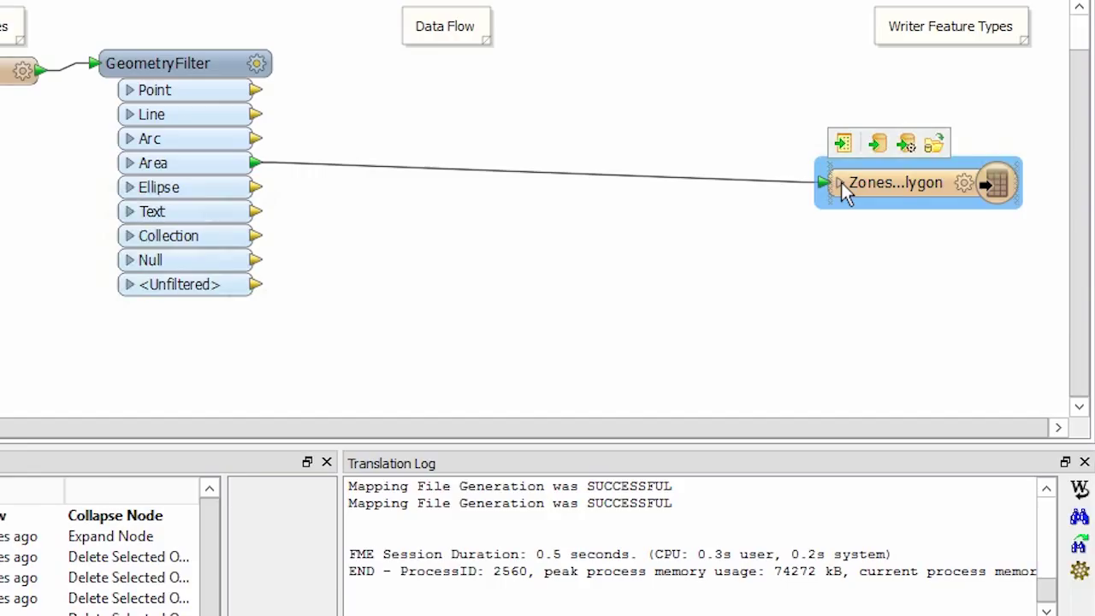
- Expand the Zones_polygon output's attributes and bring up its Feature Type Properties
left_click(840, 182)
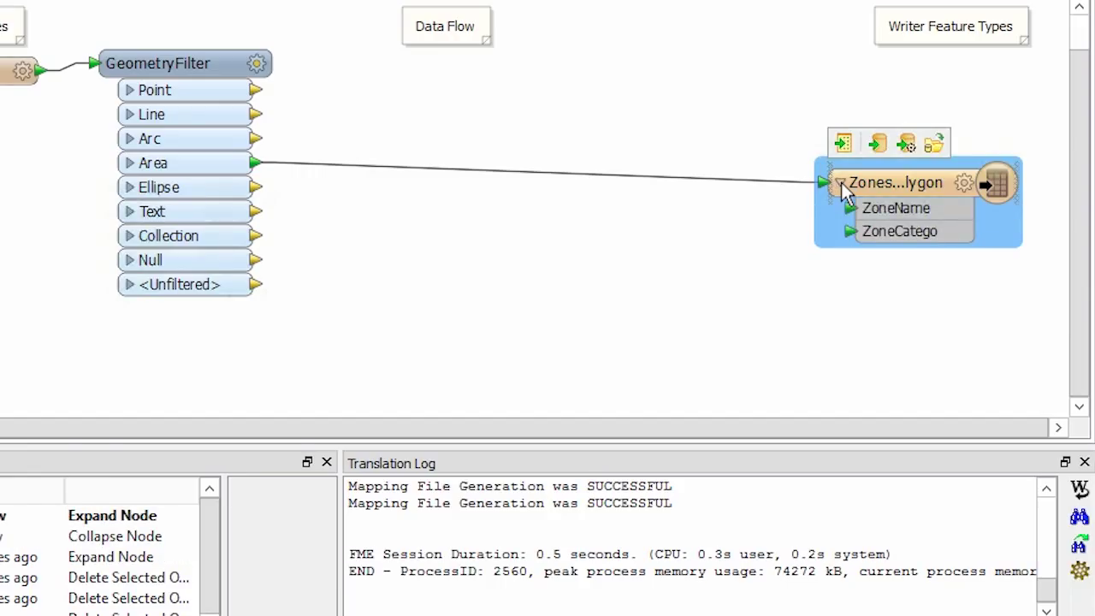
mouse_move(891, 239)
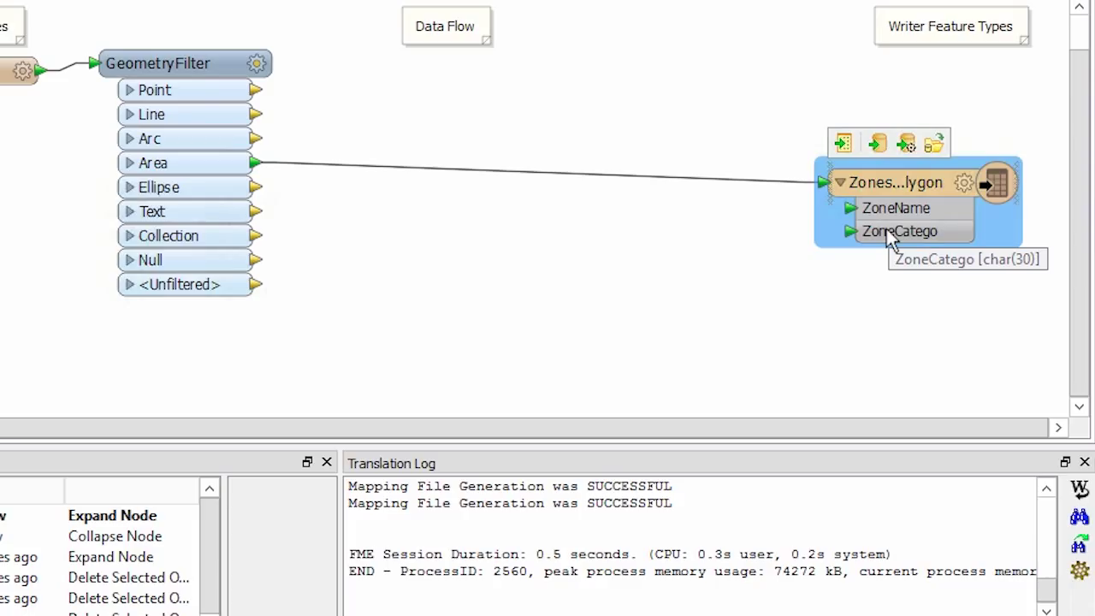
mouse_move(965, 186)
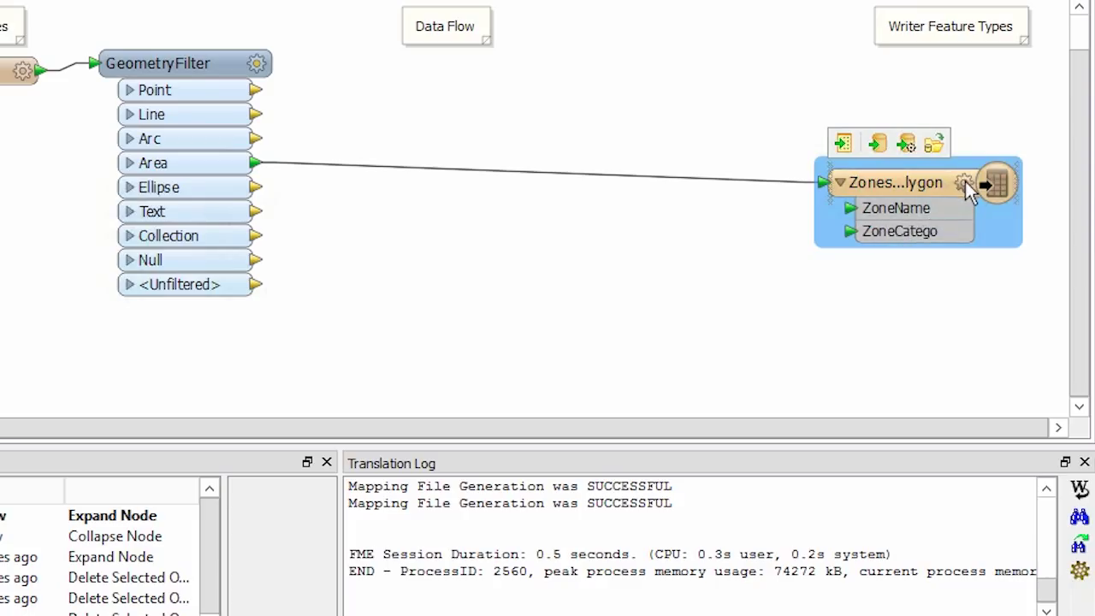
left_click(965, 181)
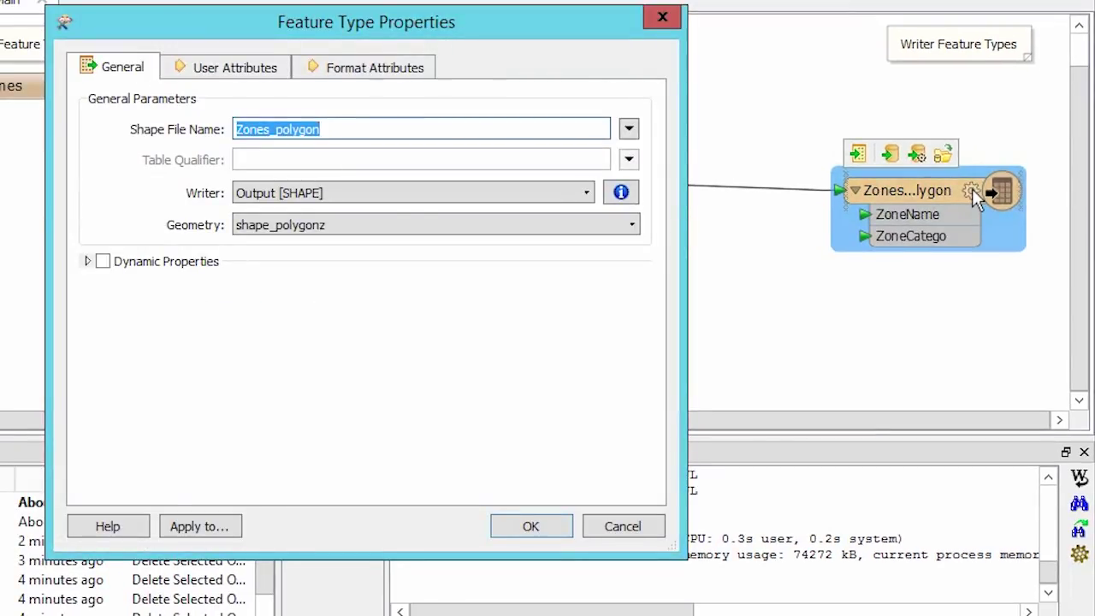
- Rename the ZoneCatego user attribute to Category
left_click(225, 68)
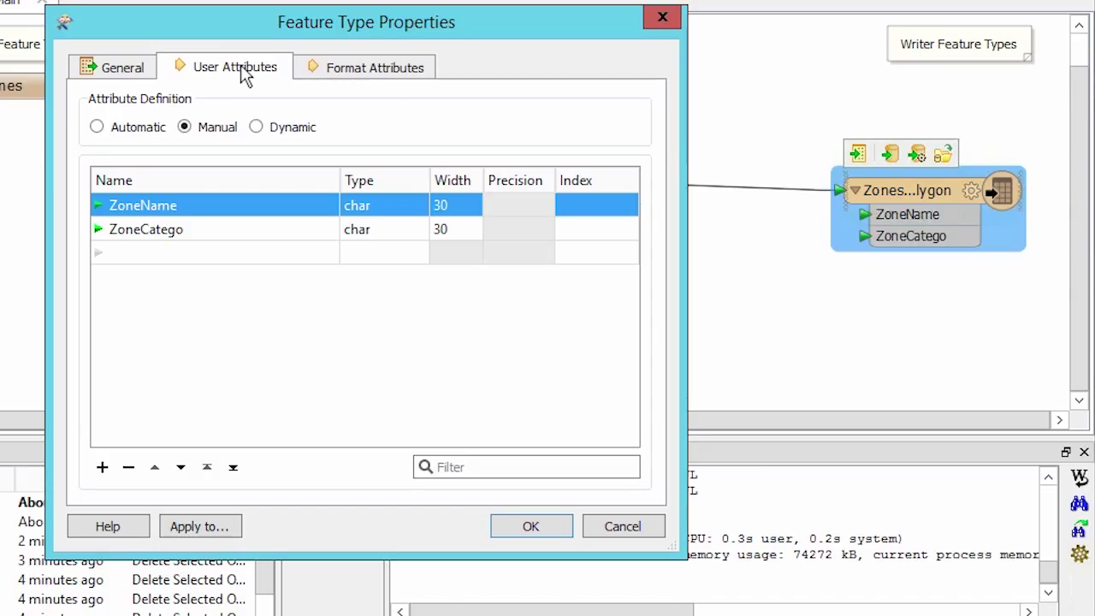
double_click(145, 230)
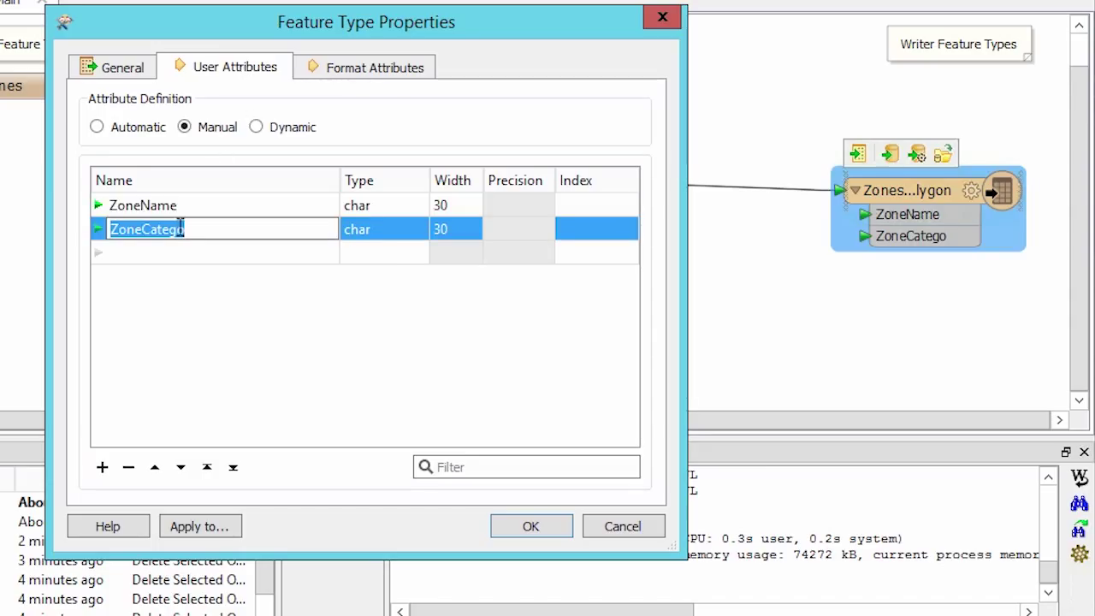
type("C")
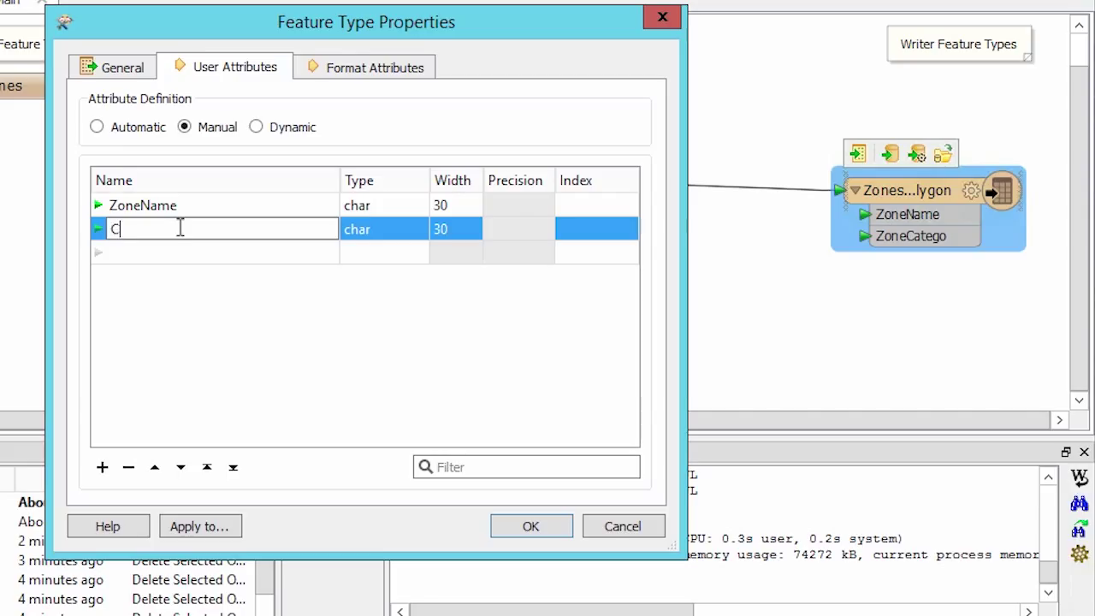
type("ategory")
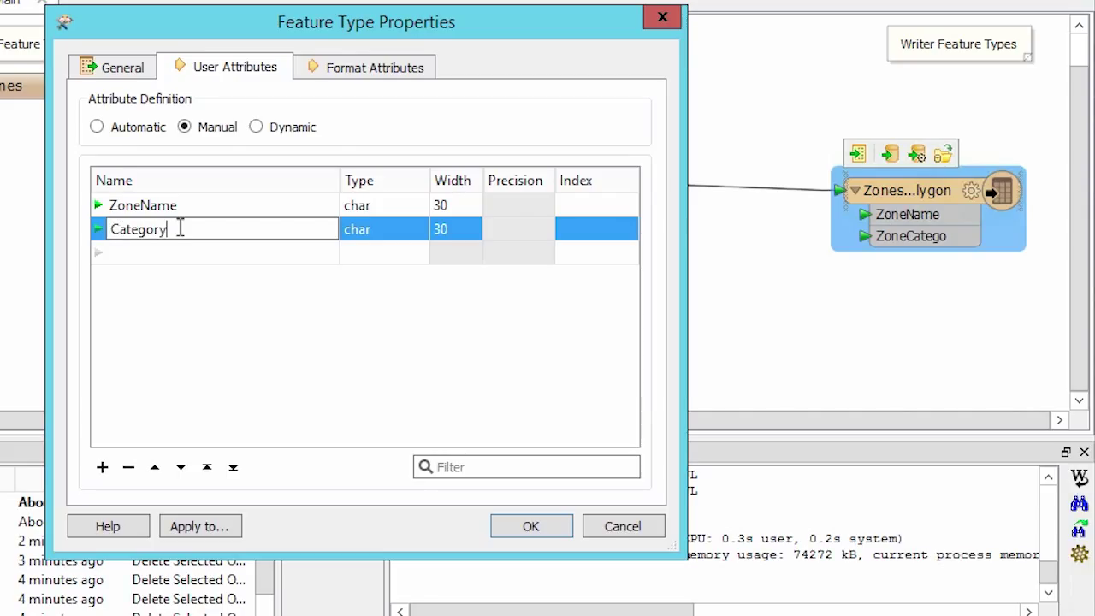
- Set the shapefile name to Dwellings and confirm the feature type changes
left_click(122, 67)
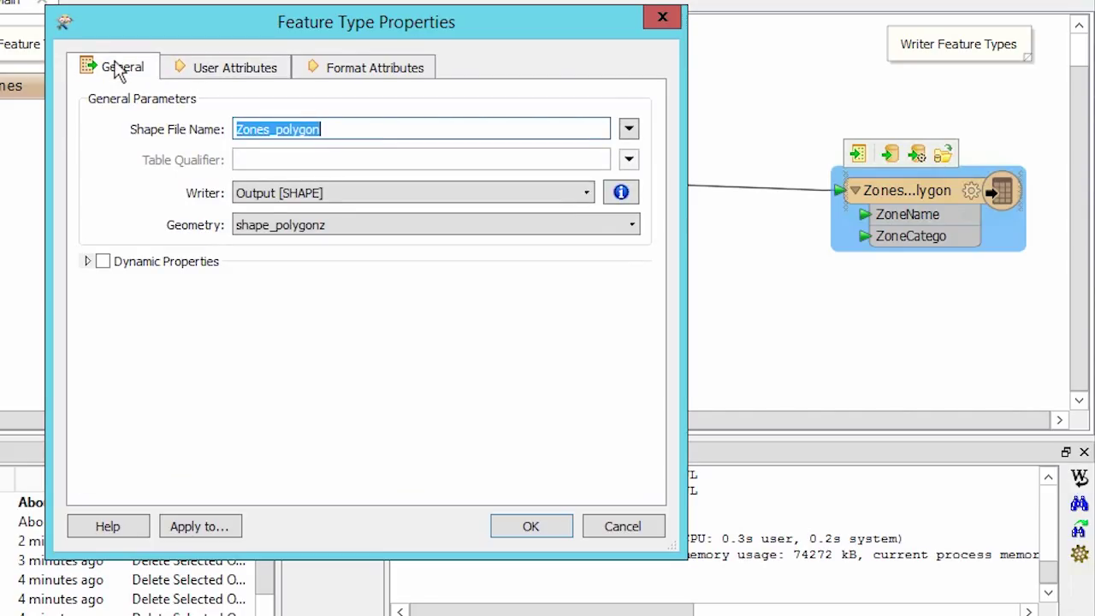
mouse_move(280, 138)
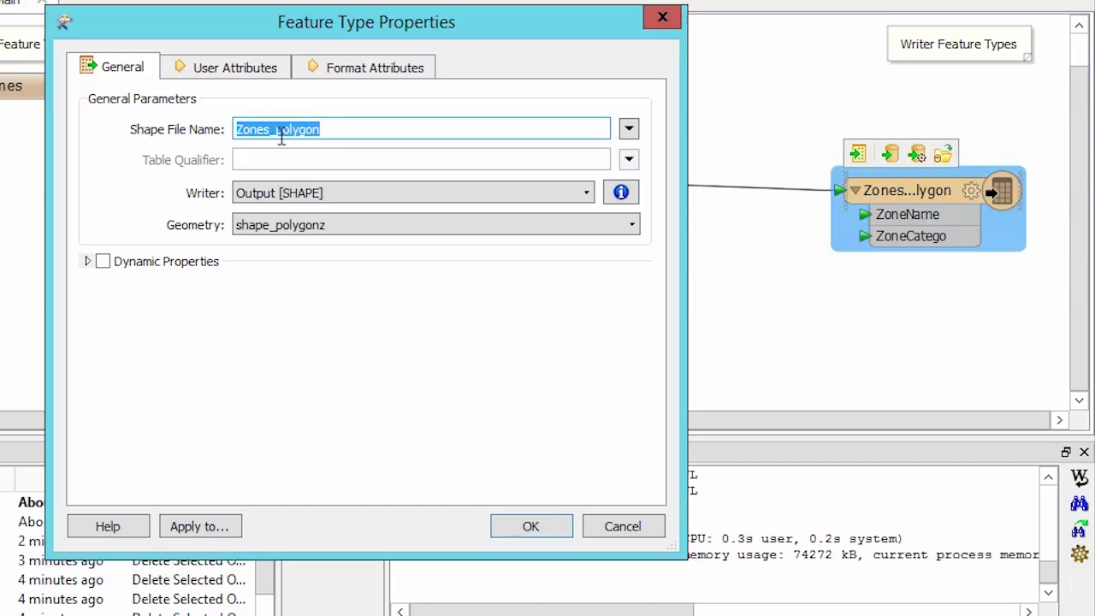
type("Dwelling")
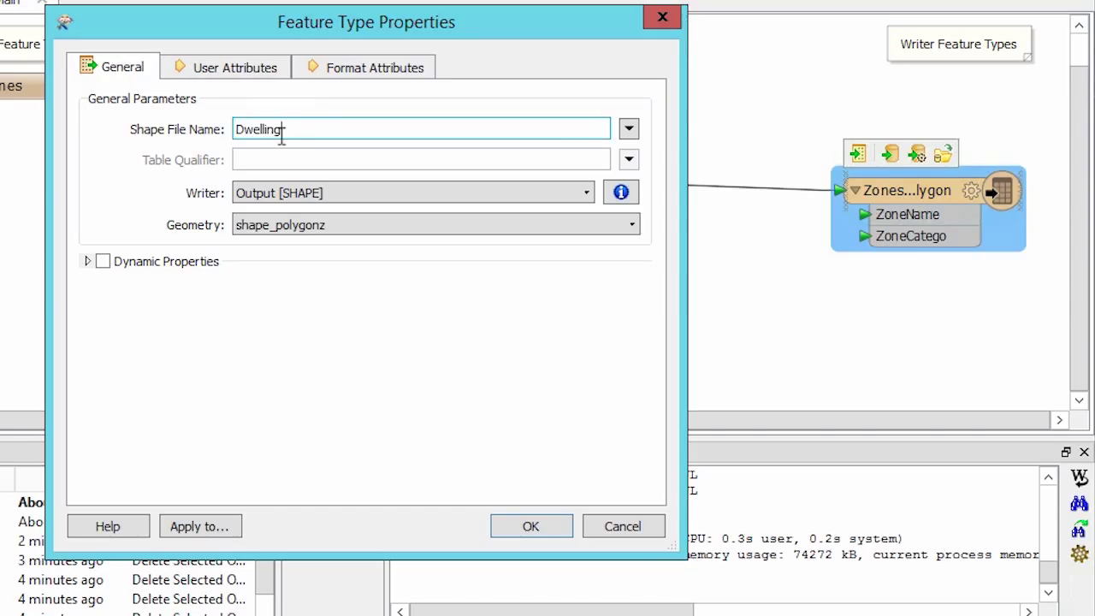
type("s")
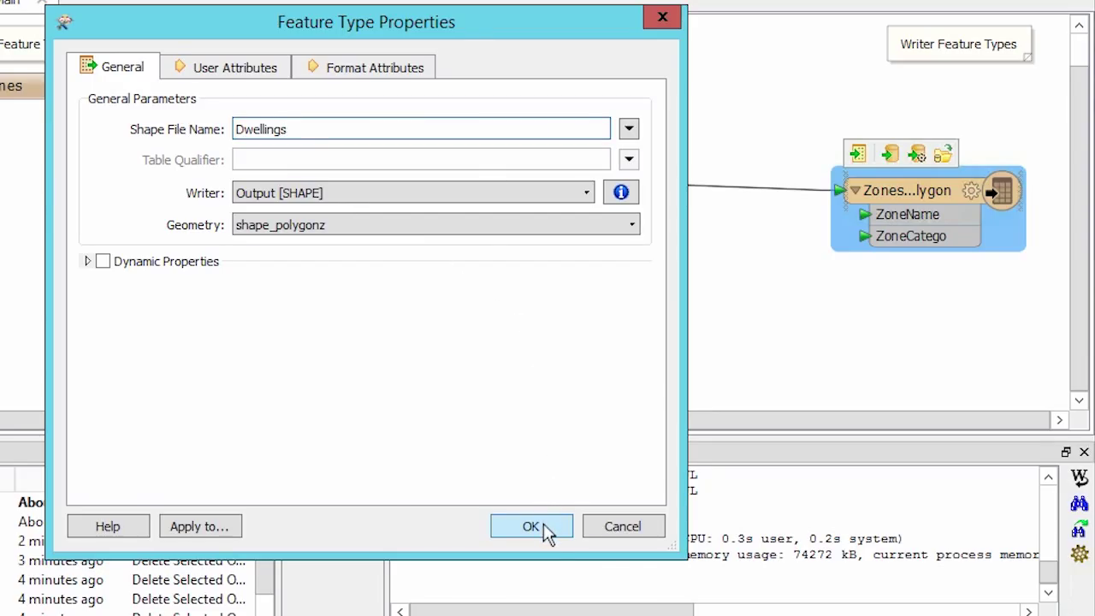
left_click(530, 526)
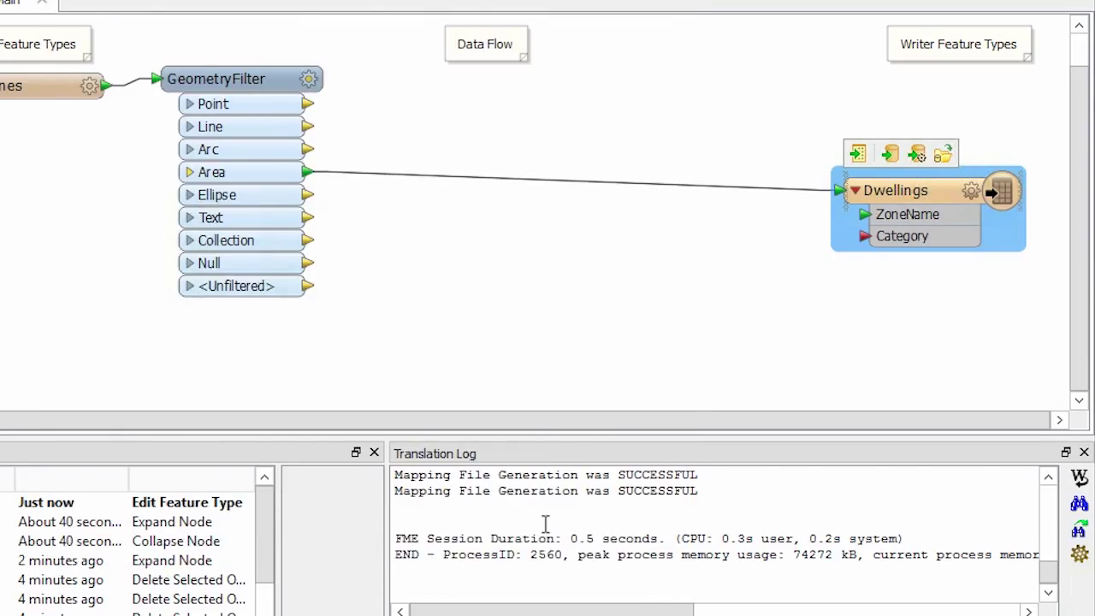
mouse_move(855, 275)
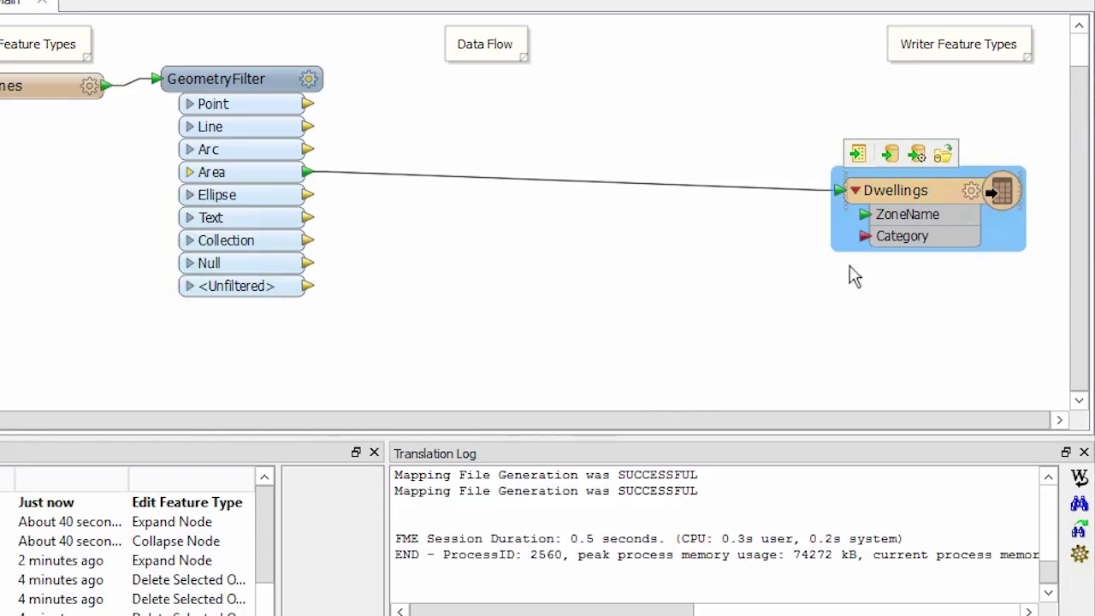
mouse_move(868, 243)
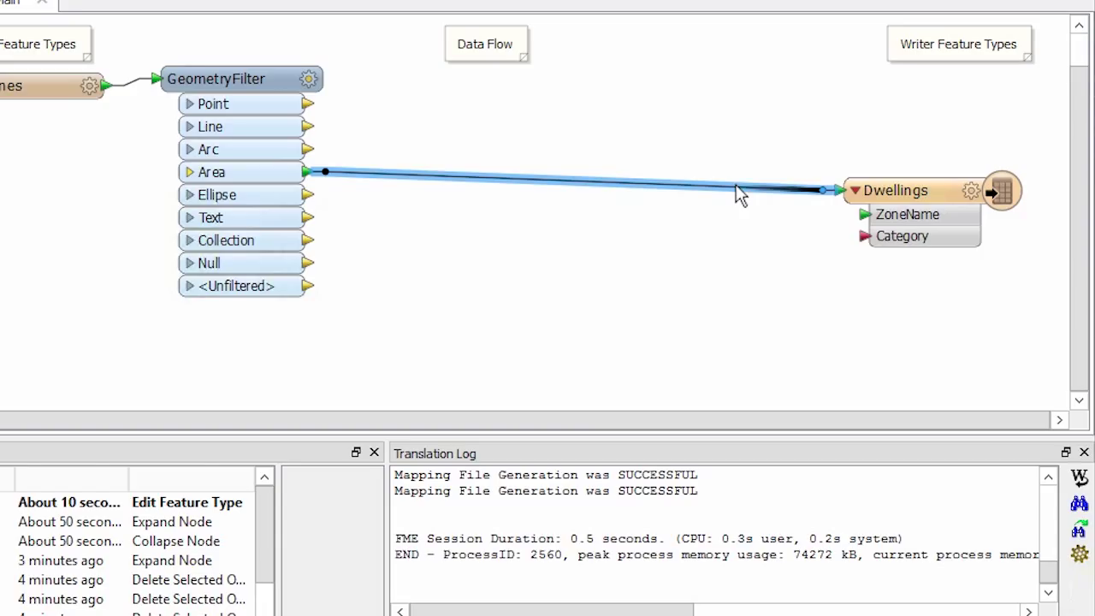
- Quick-add a Tester transformer onto the Area-to-Dwellings connection
type("tester")
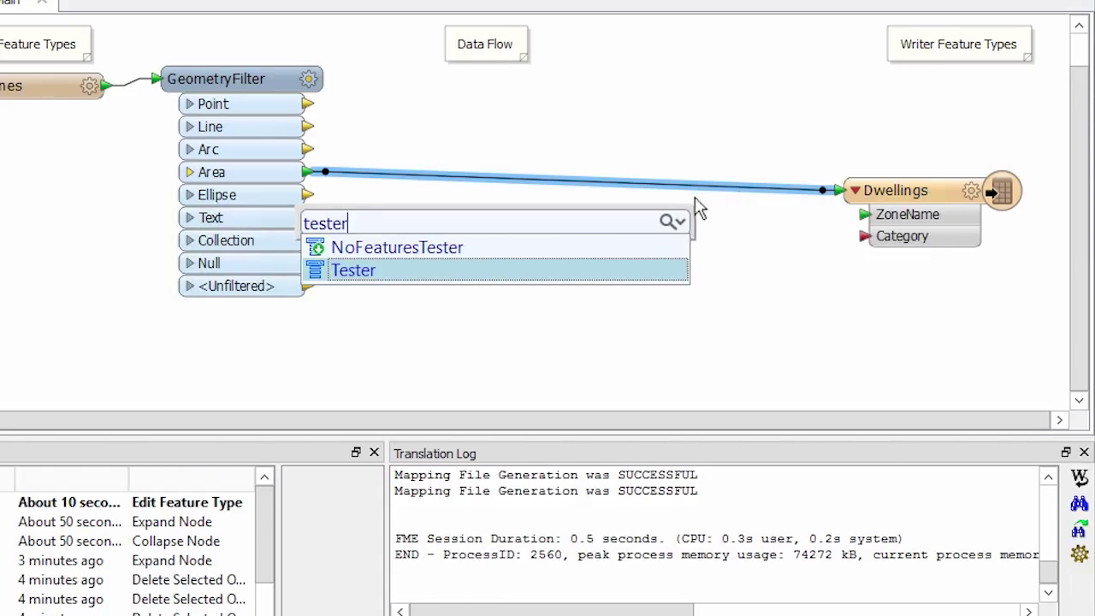
left_click(353, 270)
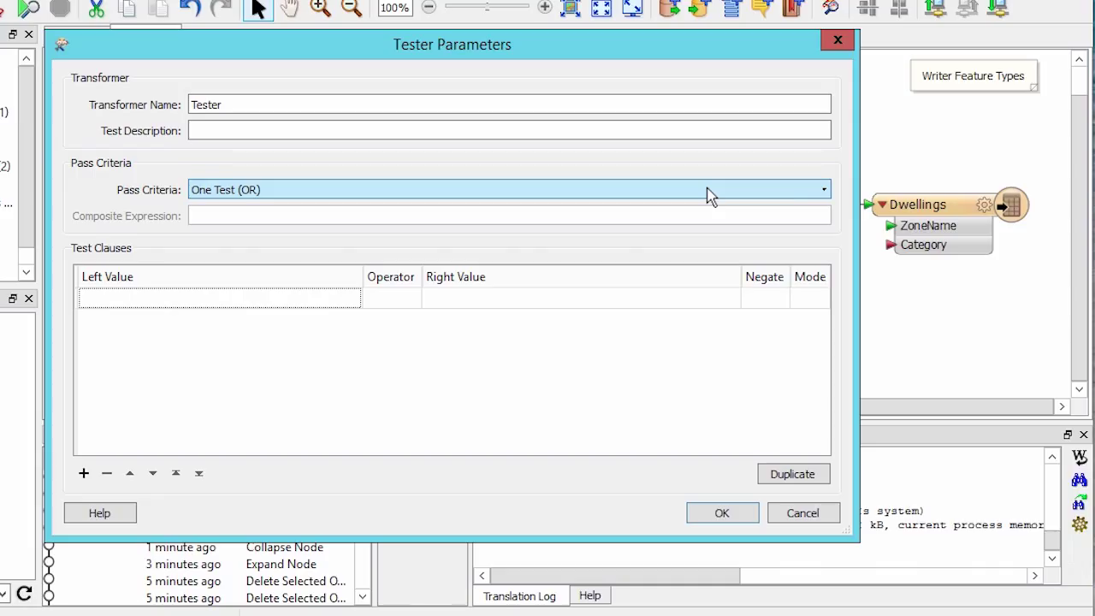
mouse_move(684, 195)
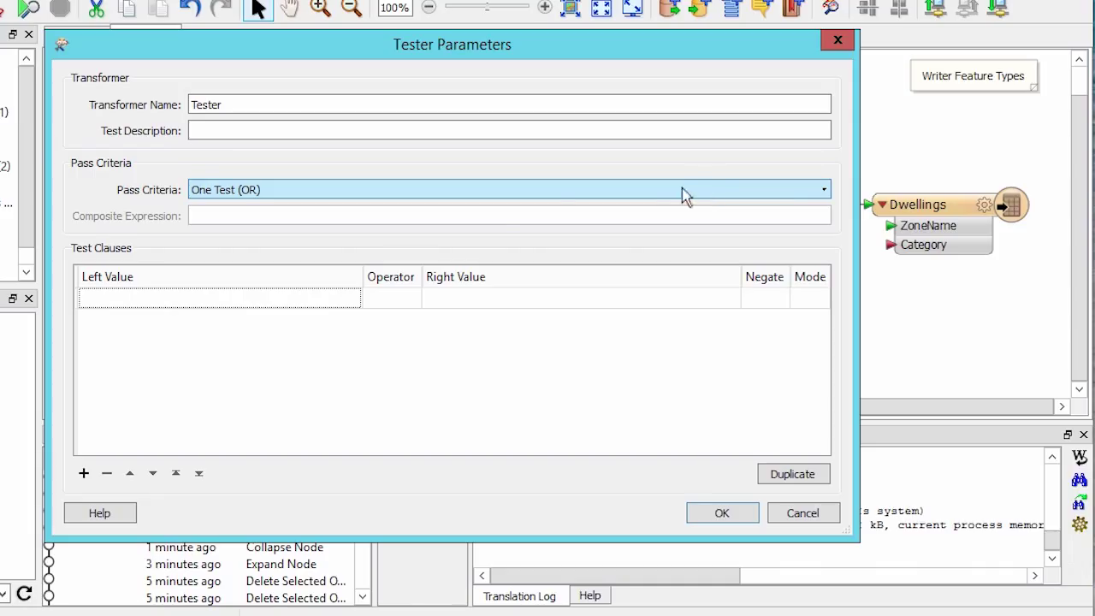
- Set the test clause to ZoneCategory Ends With Dwelling and confirm the Tester
left_click(219, 297)
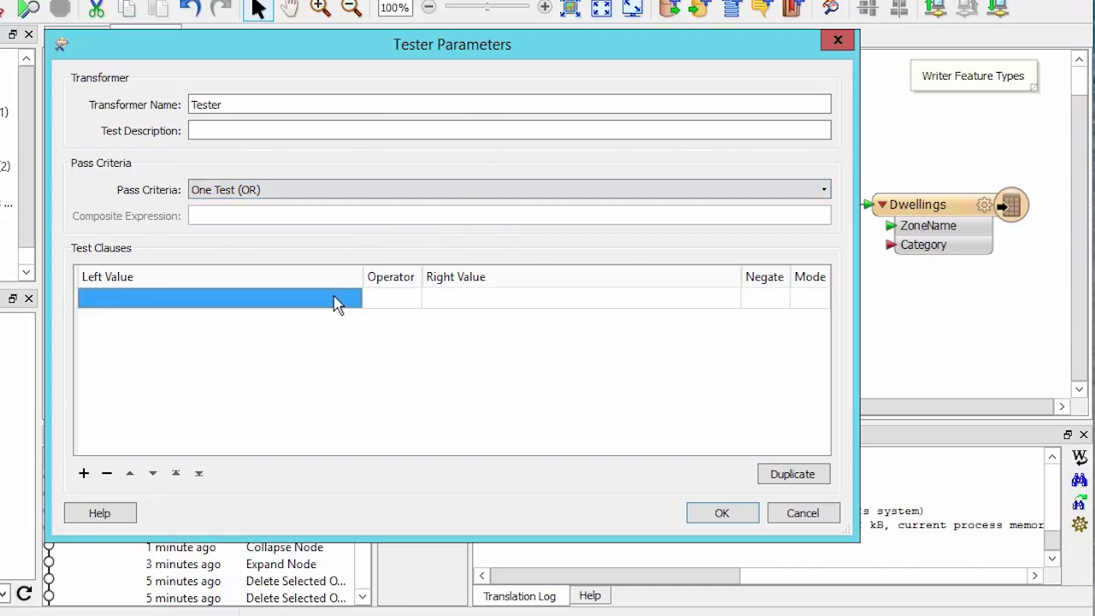
left_click(219, 298)
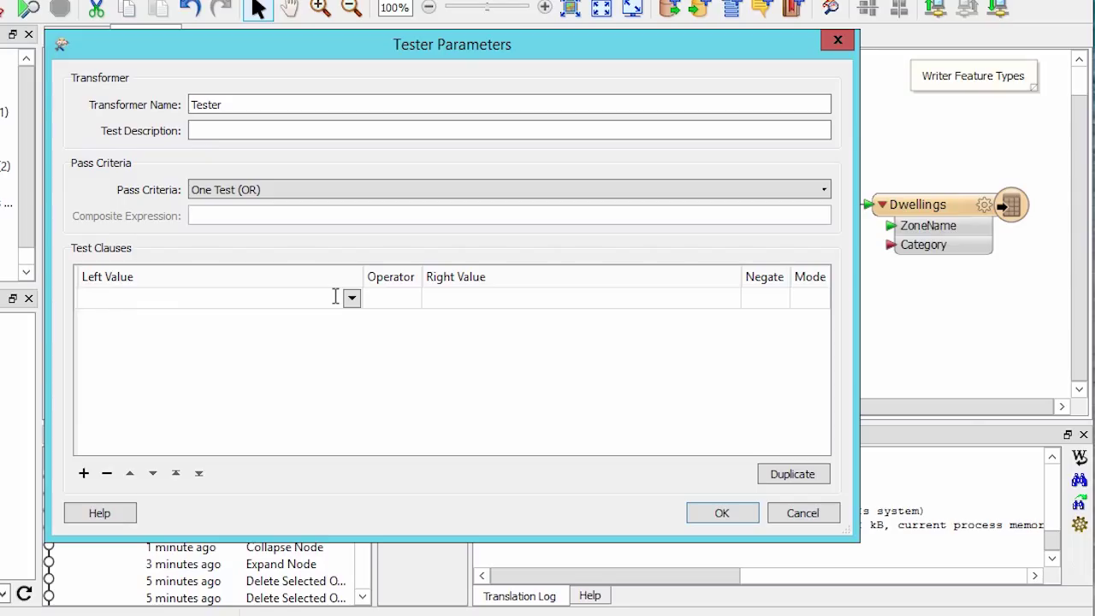
left_click(351, 298)
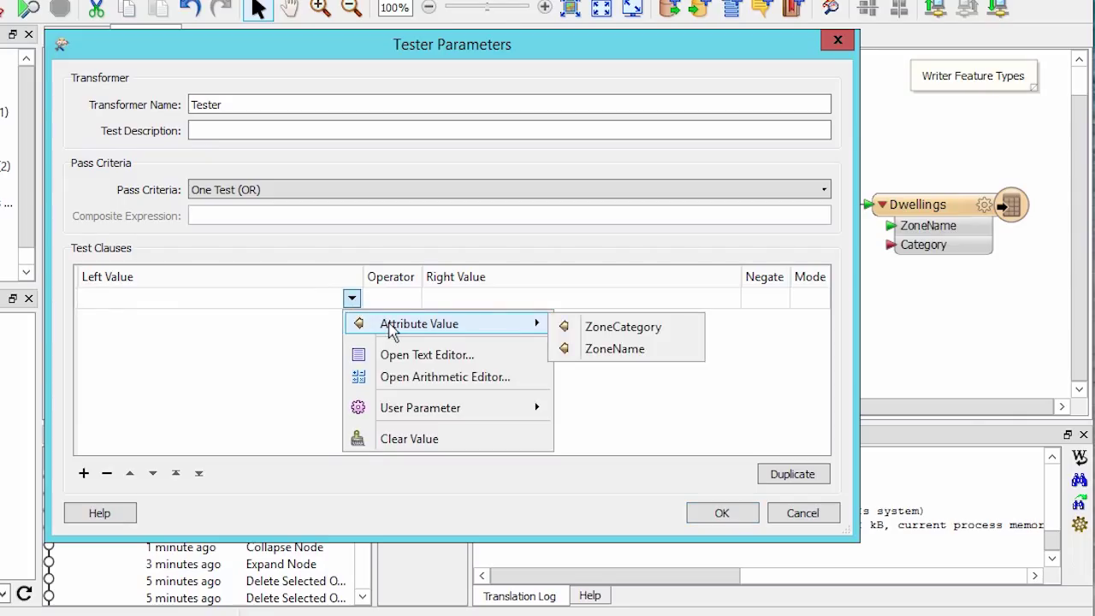
left_click(623, 325)
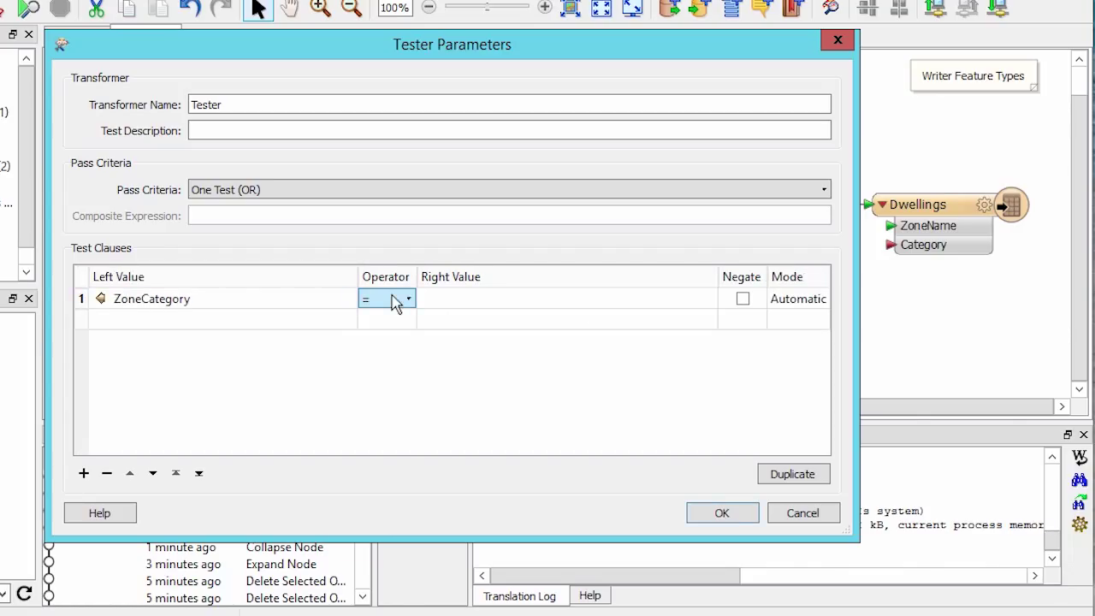
left_click(387, 298)
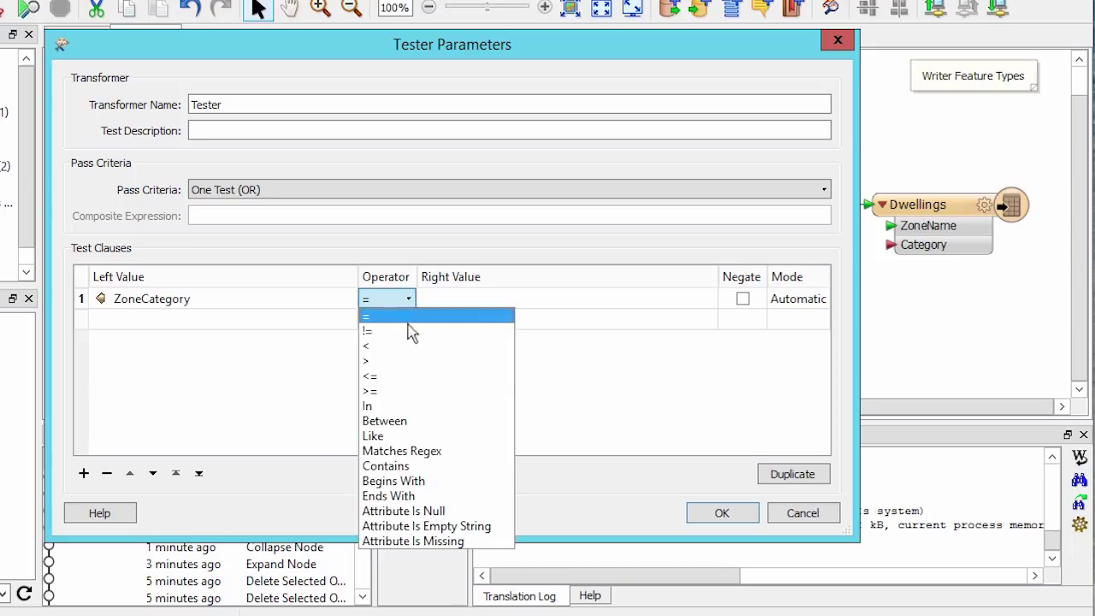
left_click(388, 496)
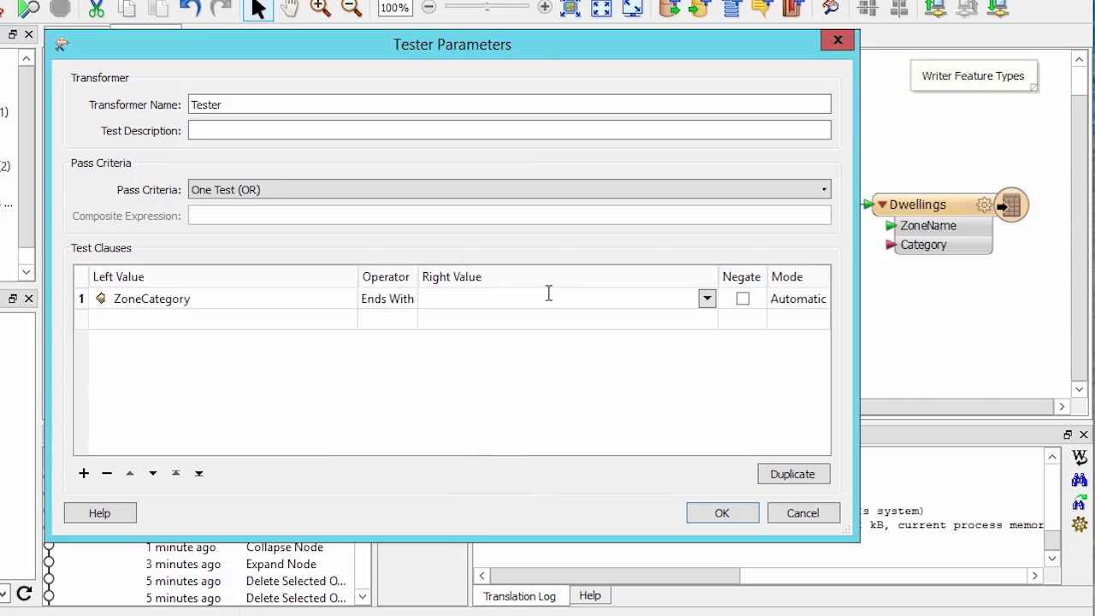
type("Dwelling")
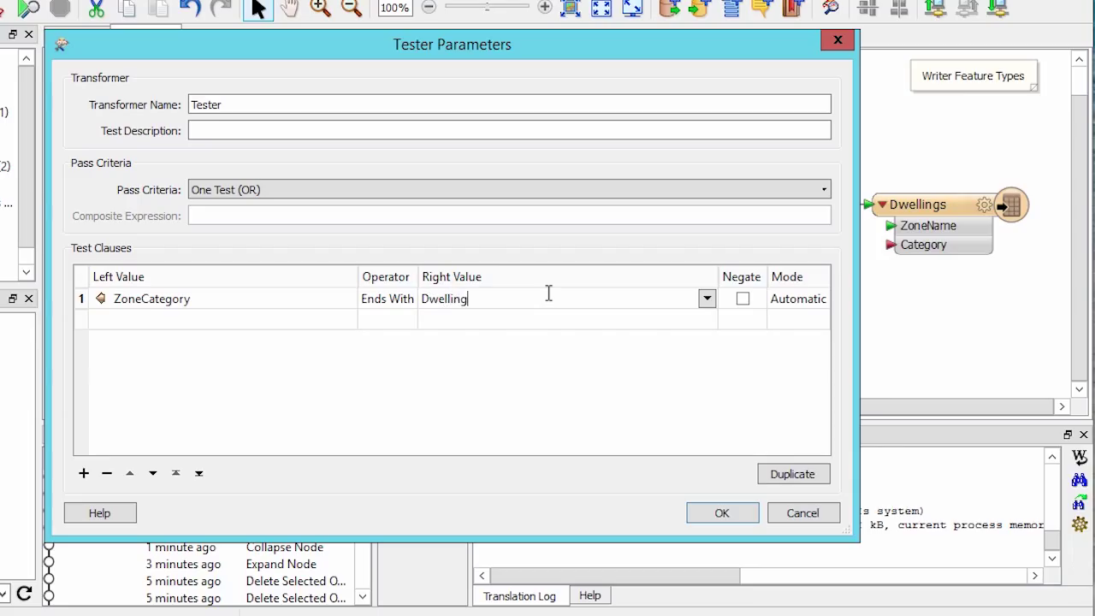
mouse_move(725, 531)
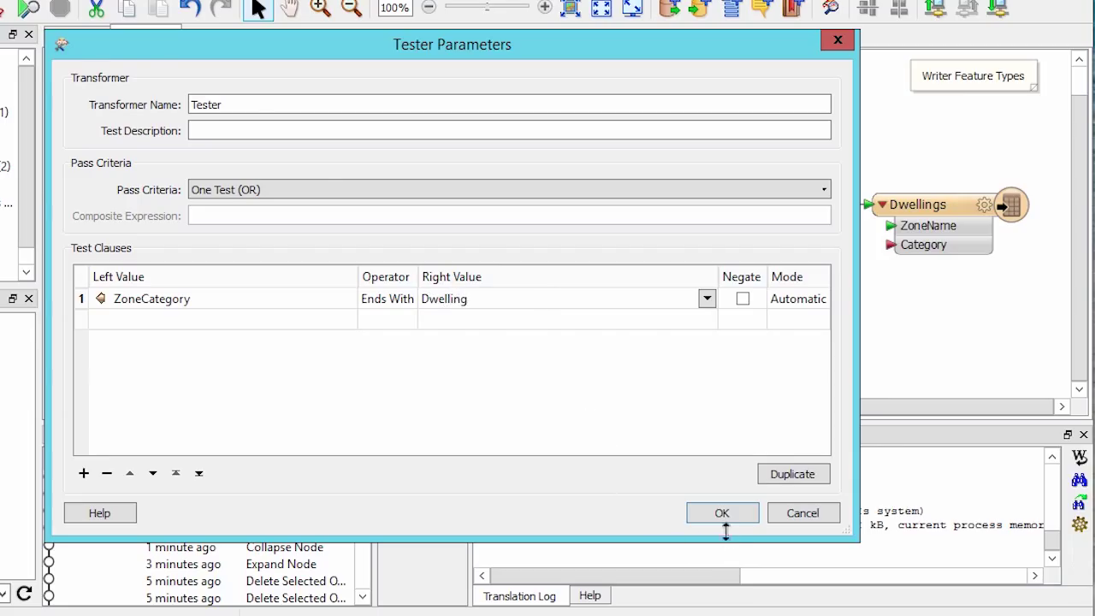
left_click(721, 513)
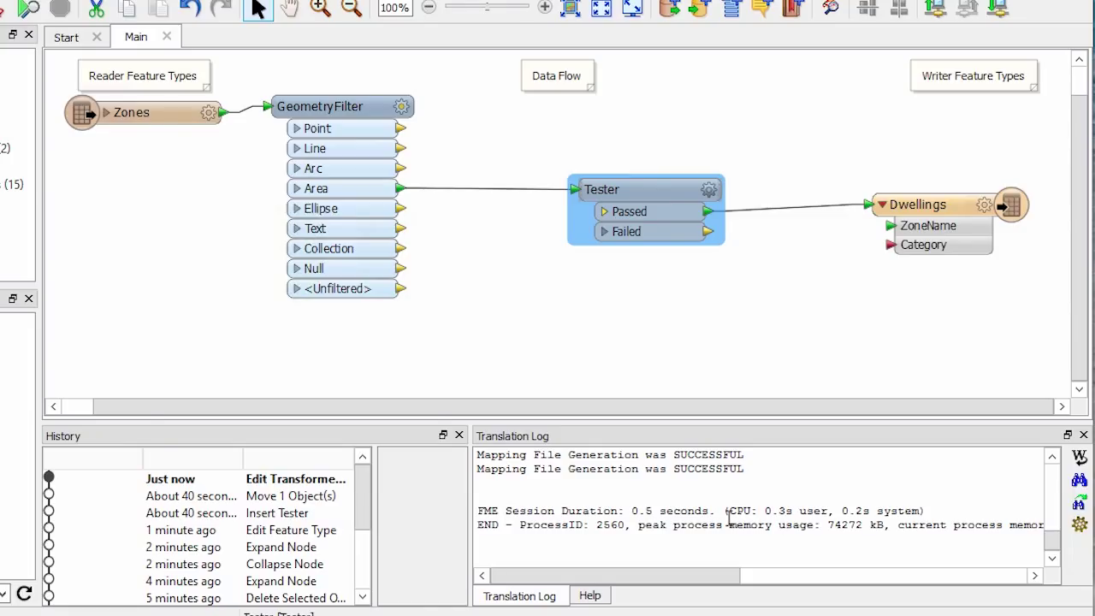
- Quick-add an AttributeRenamer on the Passed link and choose ZoneCategory's new attribute name
type("att")
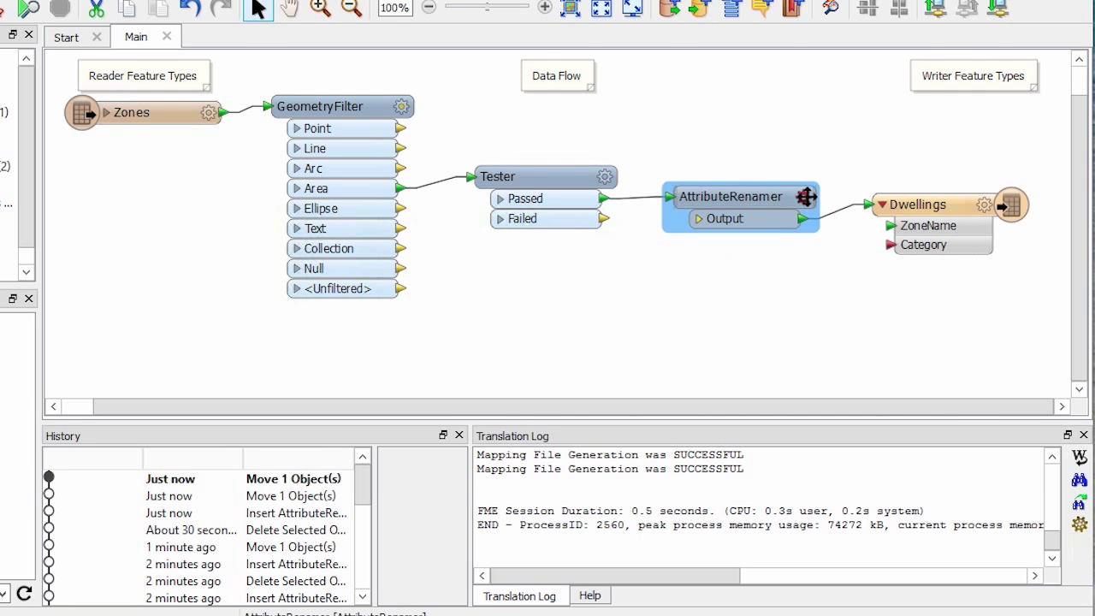
double_click(730, 195)
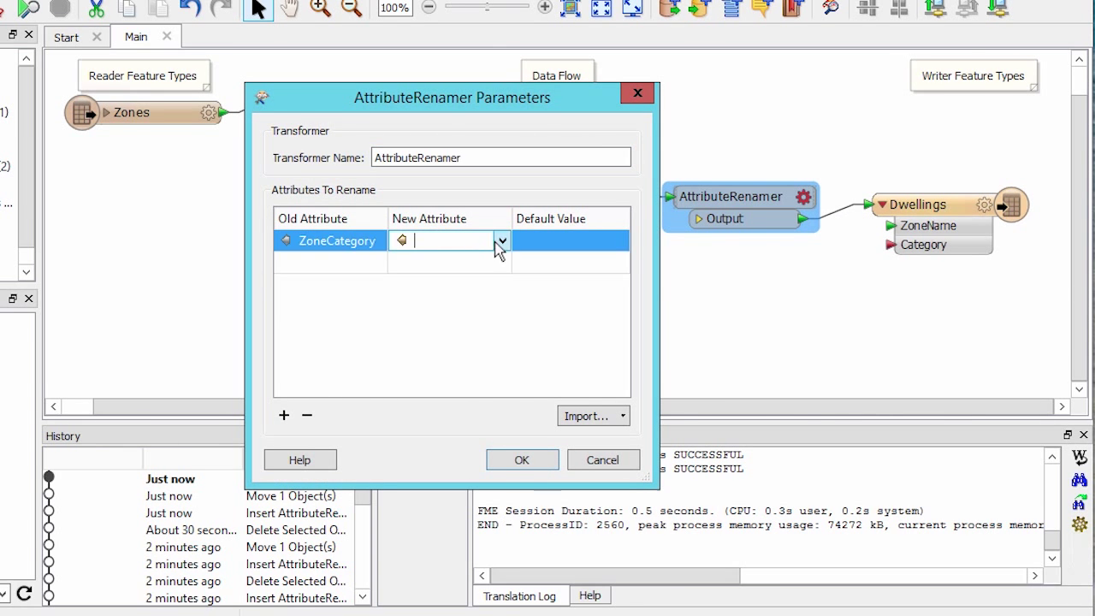
left_click(520, 458)
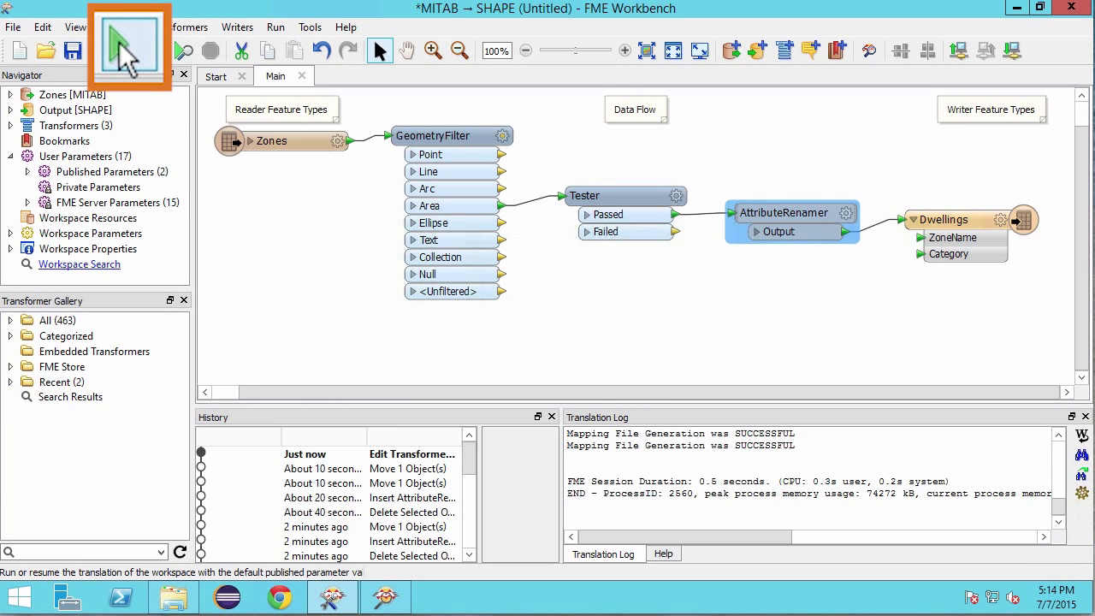
- Run the translation sending 90 features to Dwellings, then inspect the written Dwellings data
left_click(152, 51)
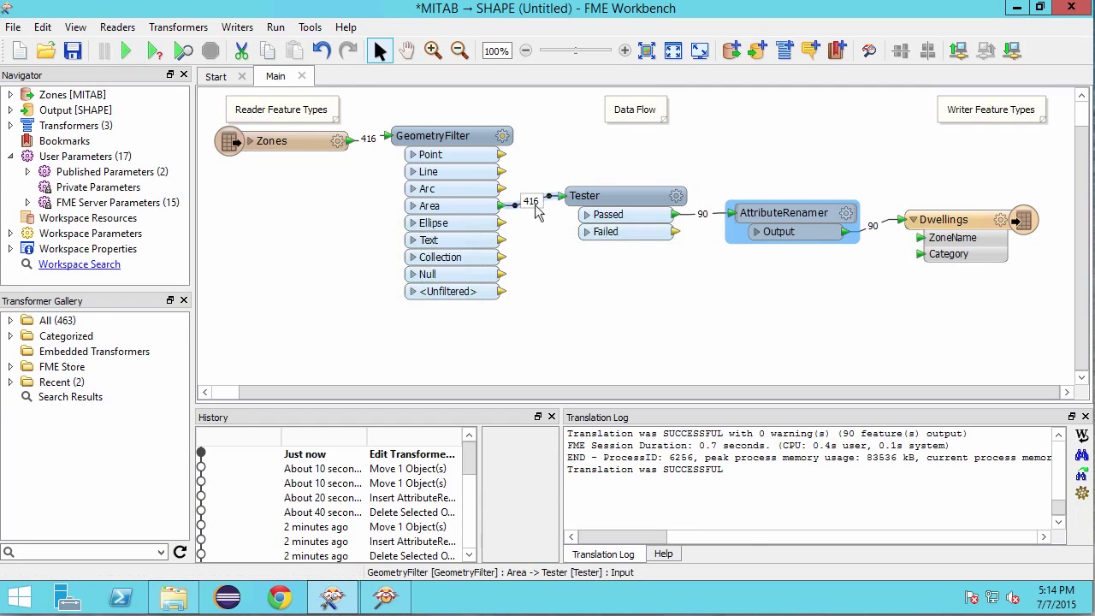
mouse_move(623, 248)
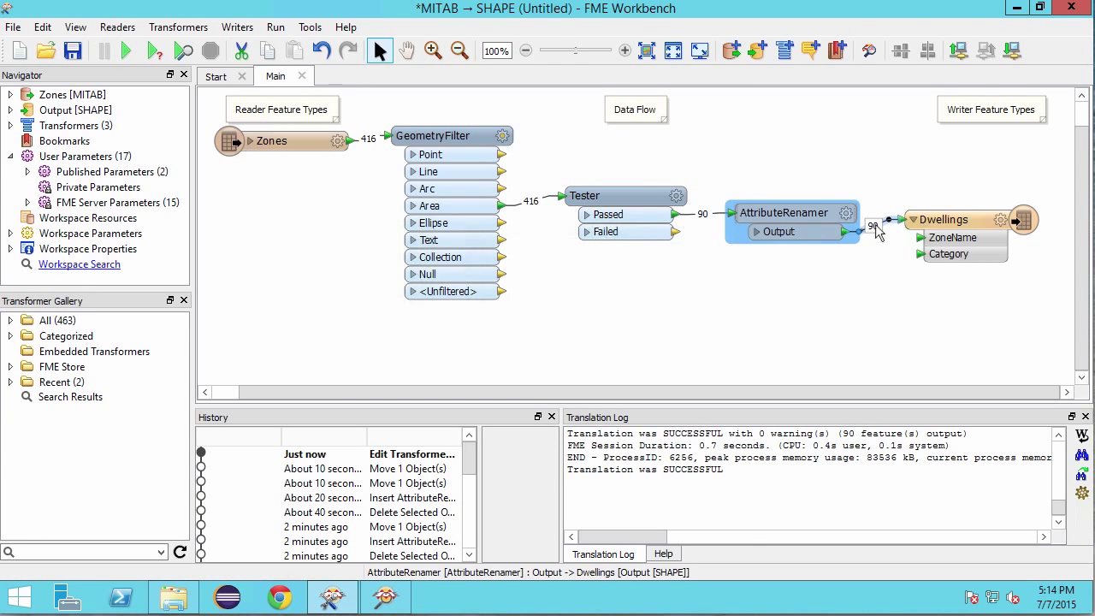
right_click(940, 219)
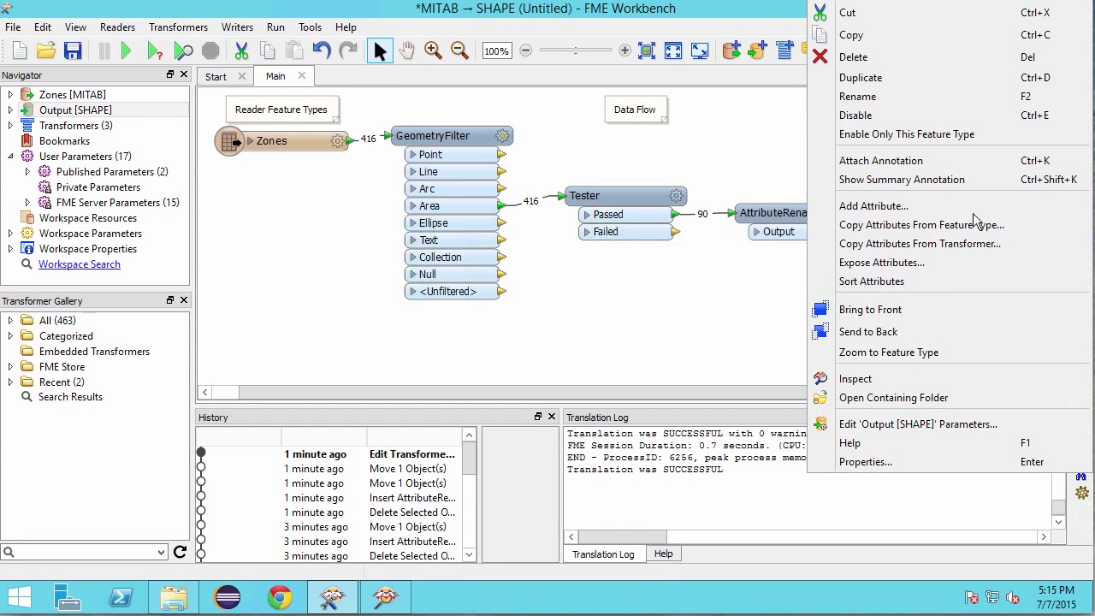
left_click(855, 378)
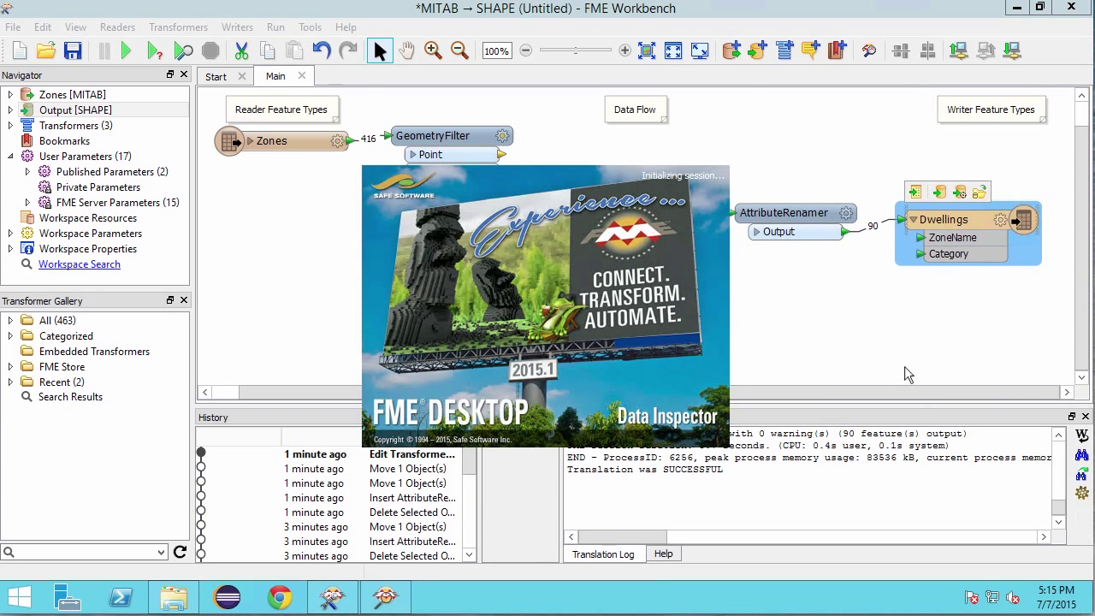